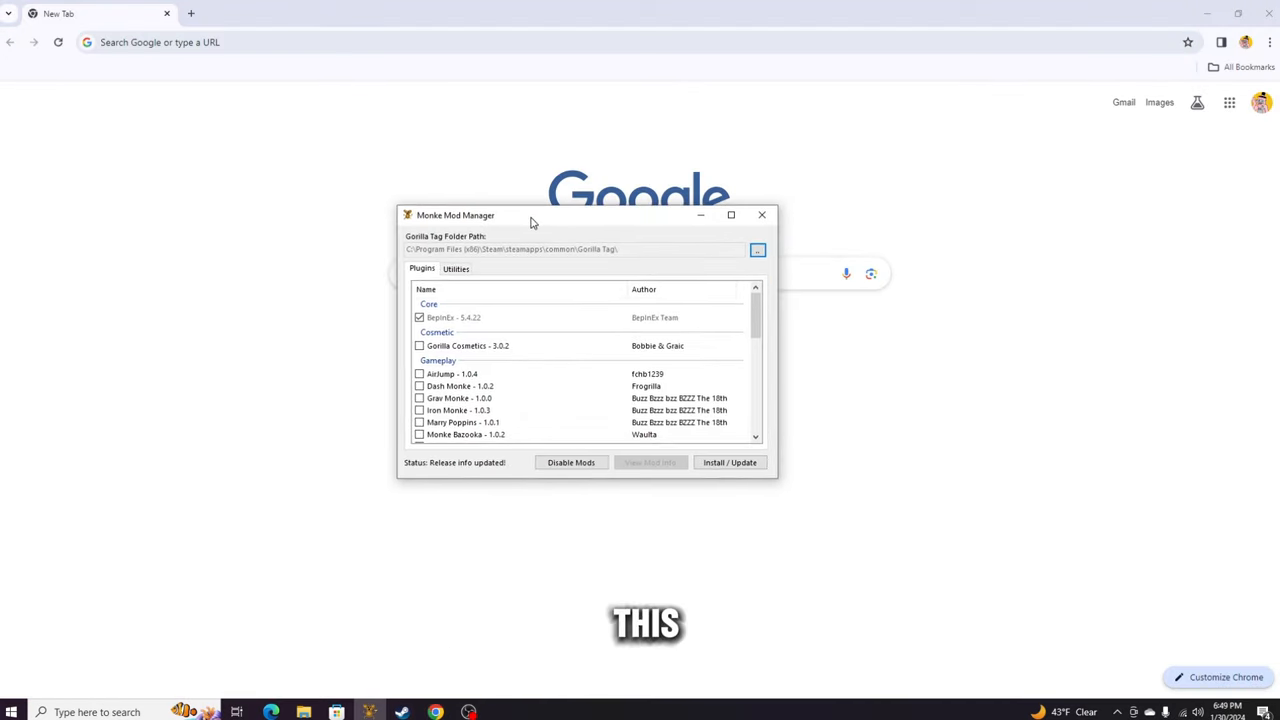
# - View the Utilities page in Monke Mod Manager, then close the manager
pyautogui.click(456, 268)
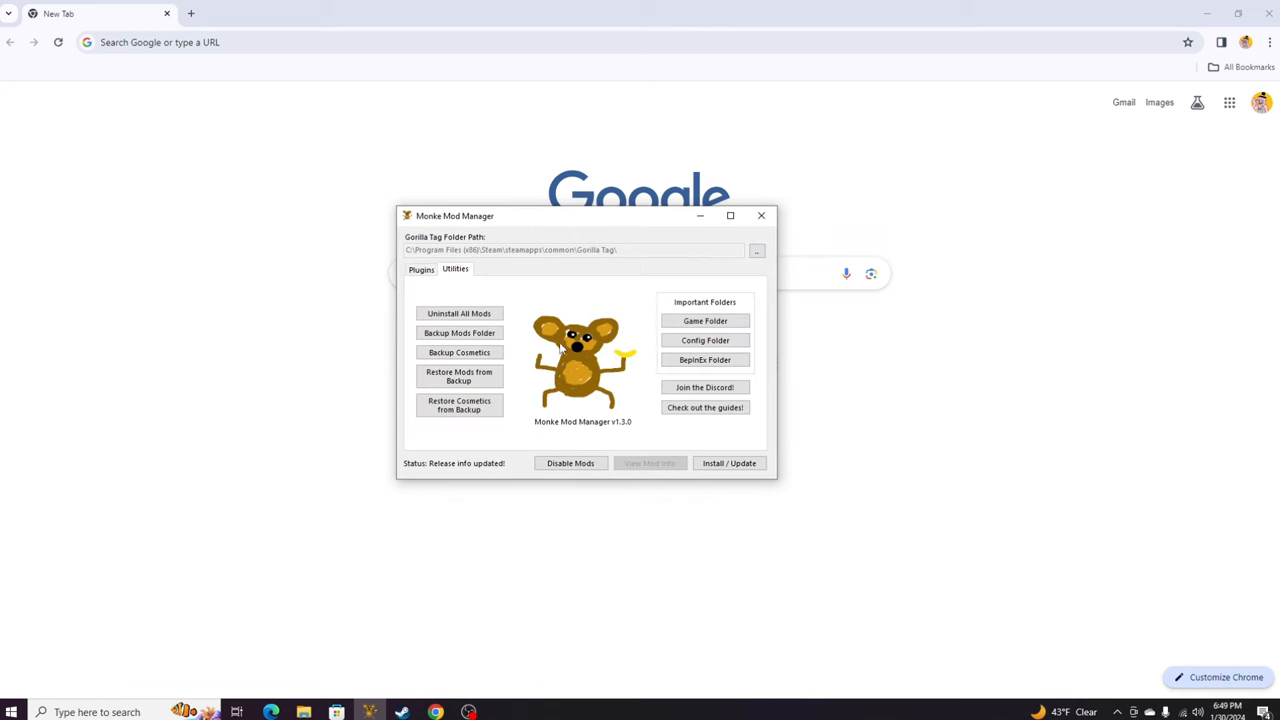
pyautogui.moveTo(508, 374)
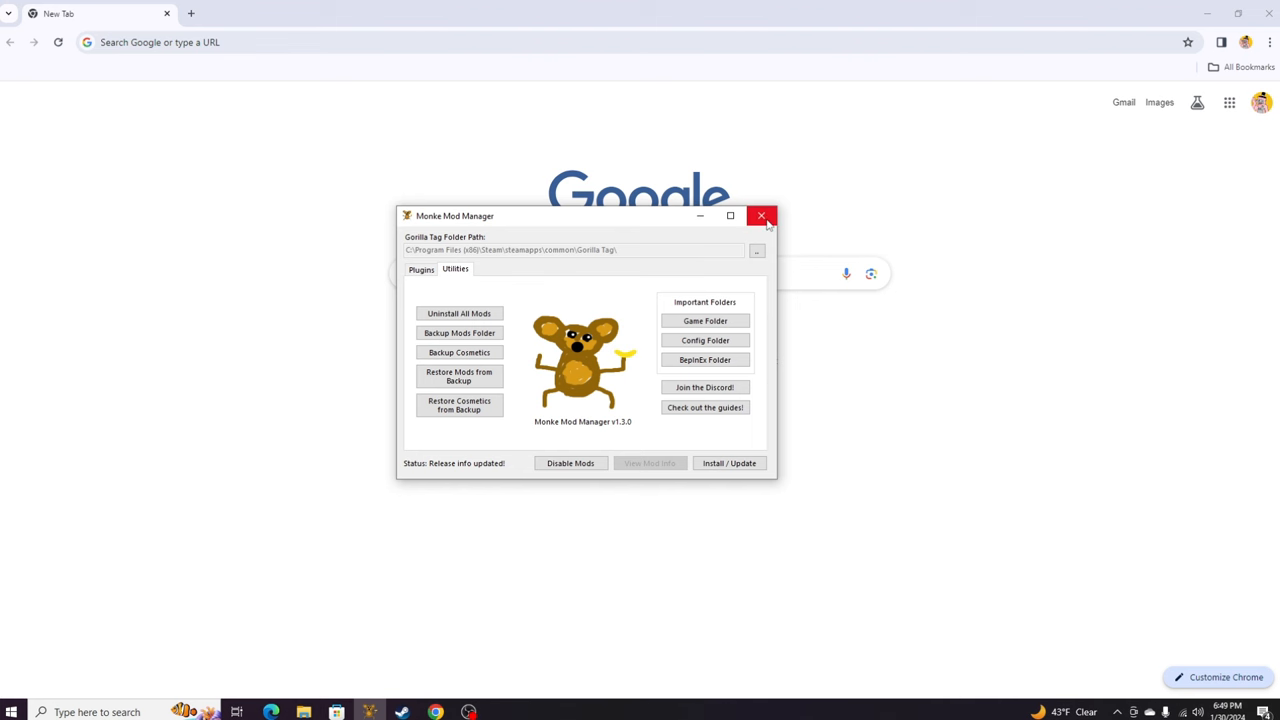
pyautogui.click(762, 216)
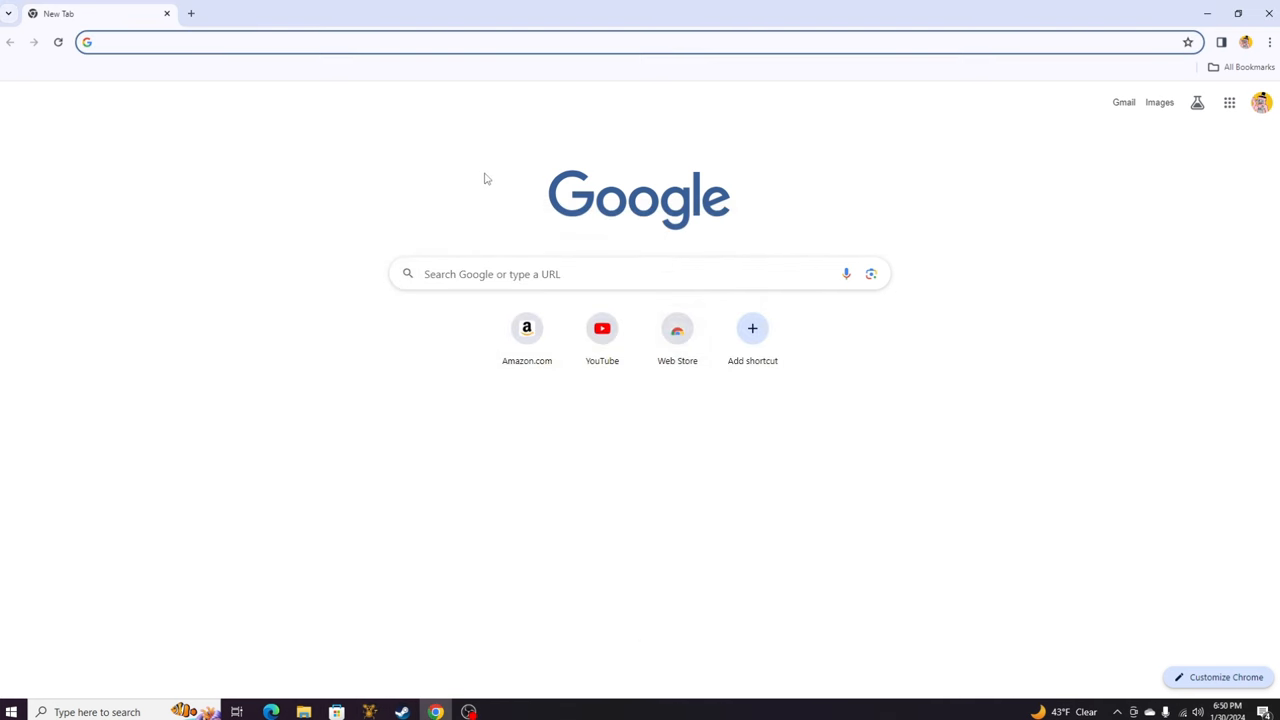
# - Search the web for 'monkey modf manager' and reach the DeadlyKitten/MonkeModManager GitHub result
pyautogui.write('monkey modf manager')
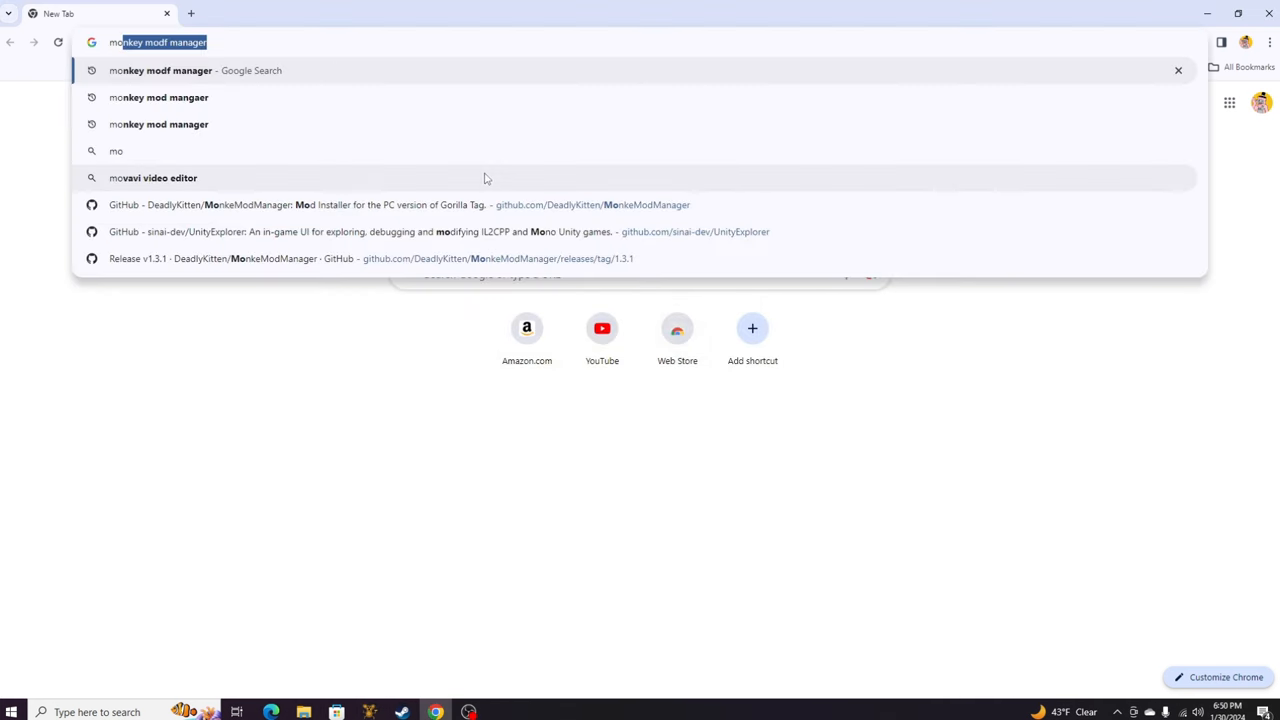
pyautogui.press('Return')
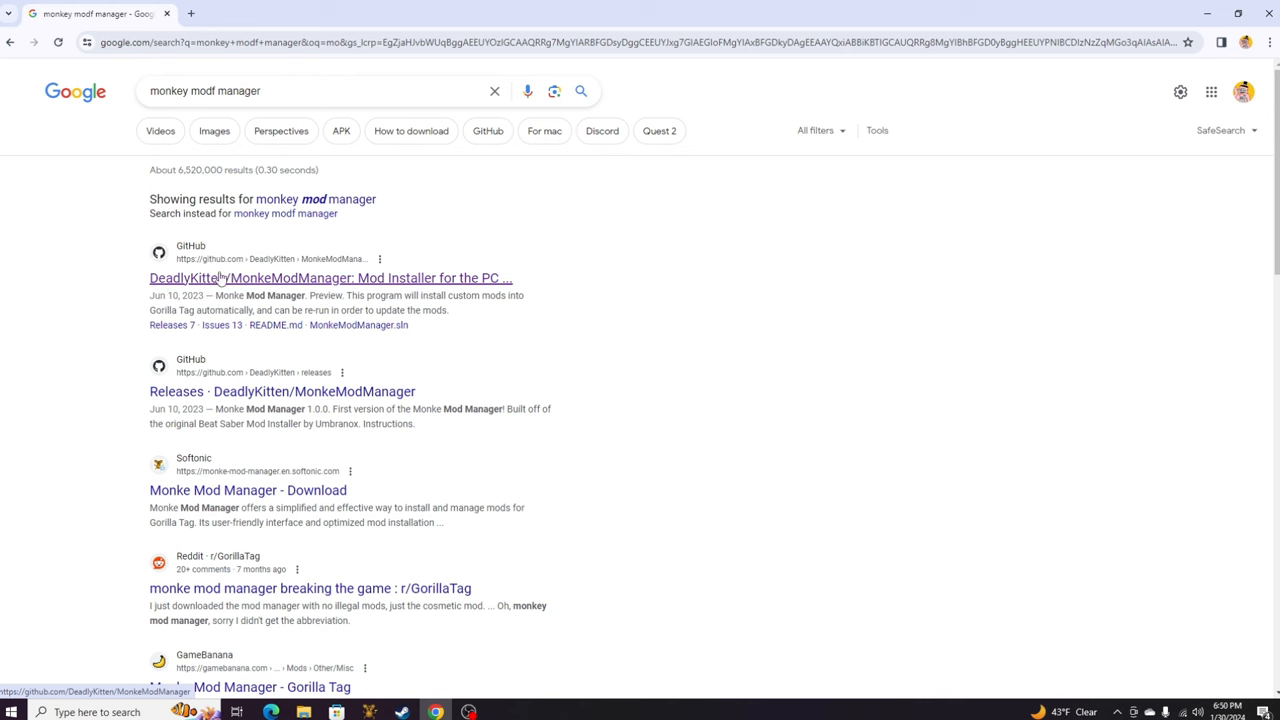
pyautogui.moveTo(200, 252)
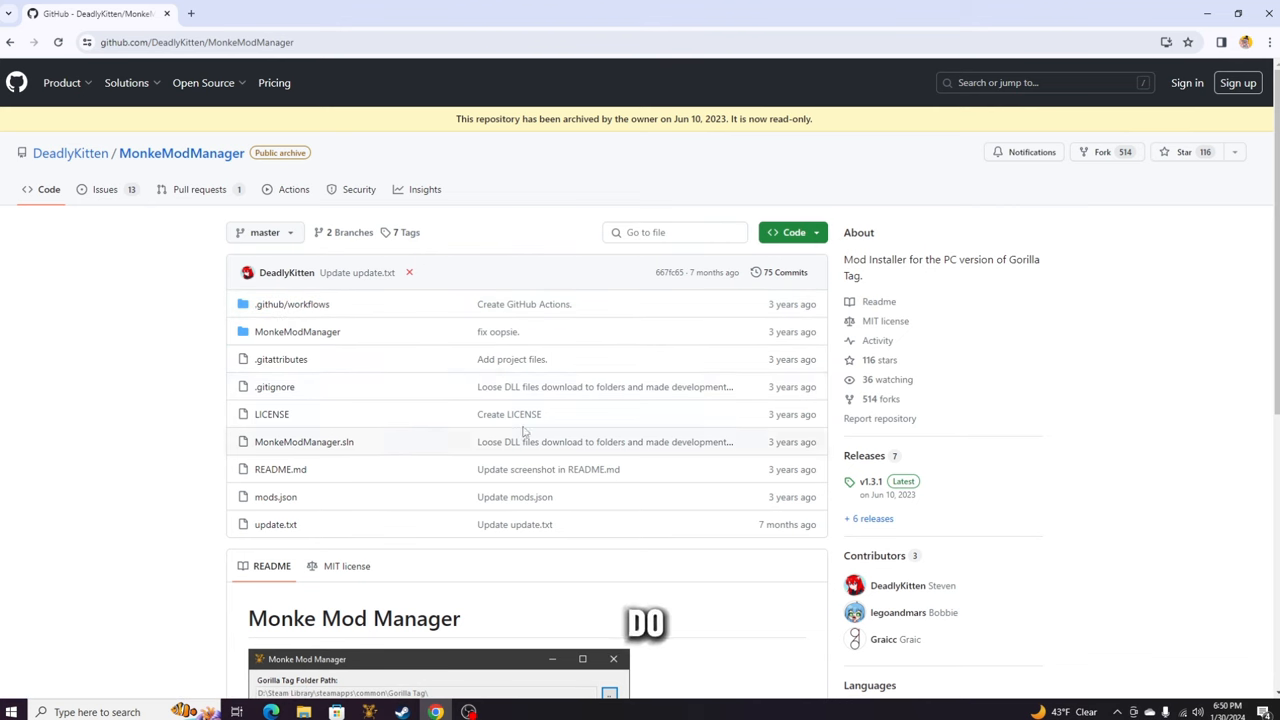
pyautogui.scroll(-3)
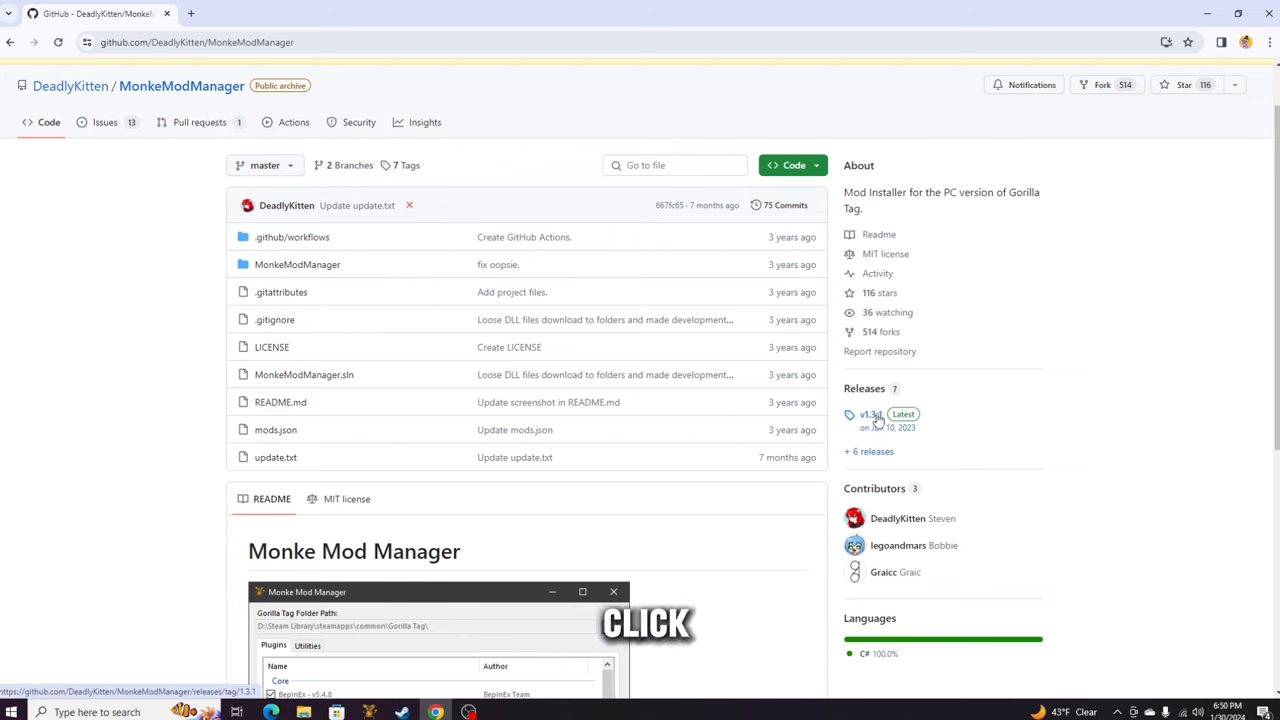
# - View the MonkeModManager v1.3.1 release page, scrolling through its instructions and Assets list
pyautogui.click(868, 414)
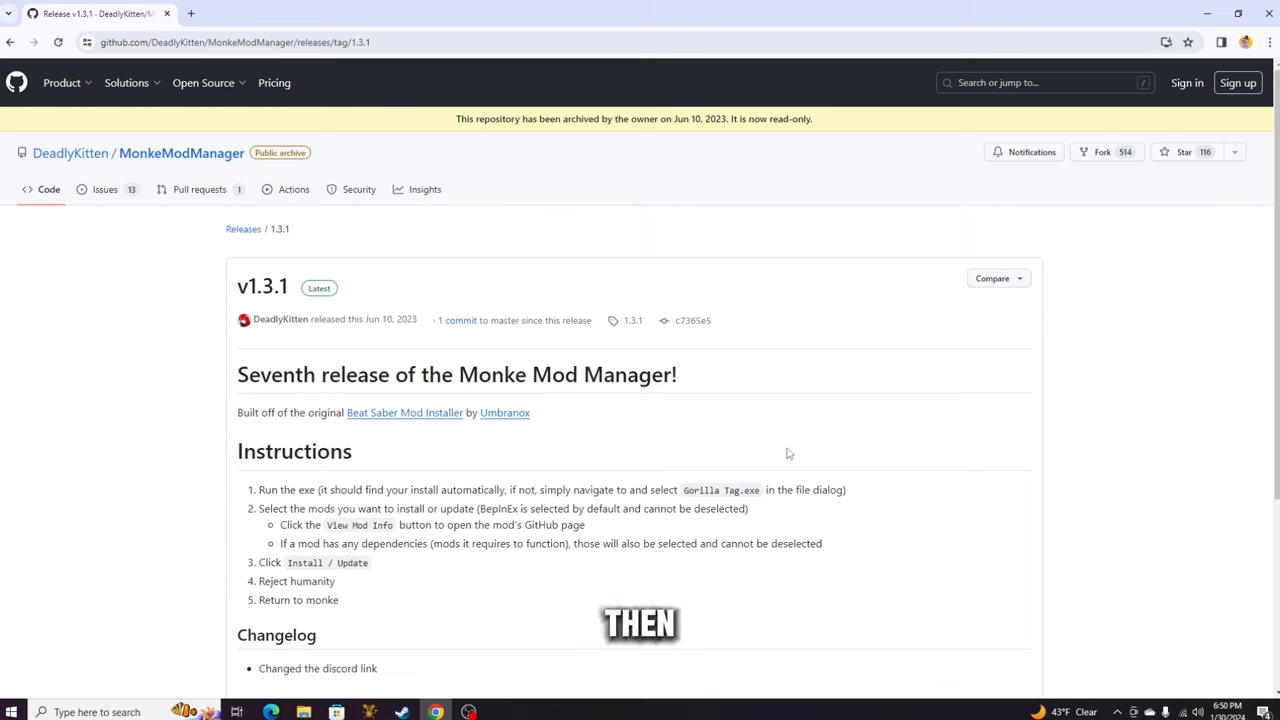
pyautogui.scroll(-3)
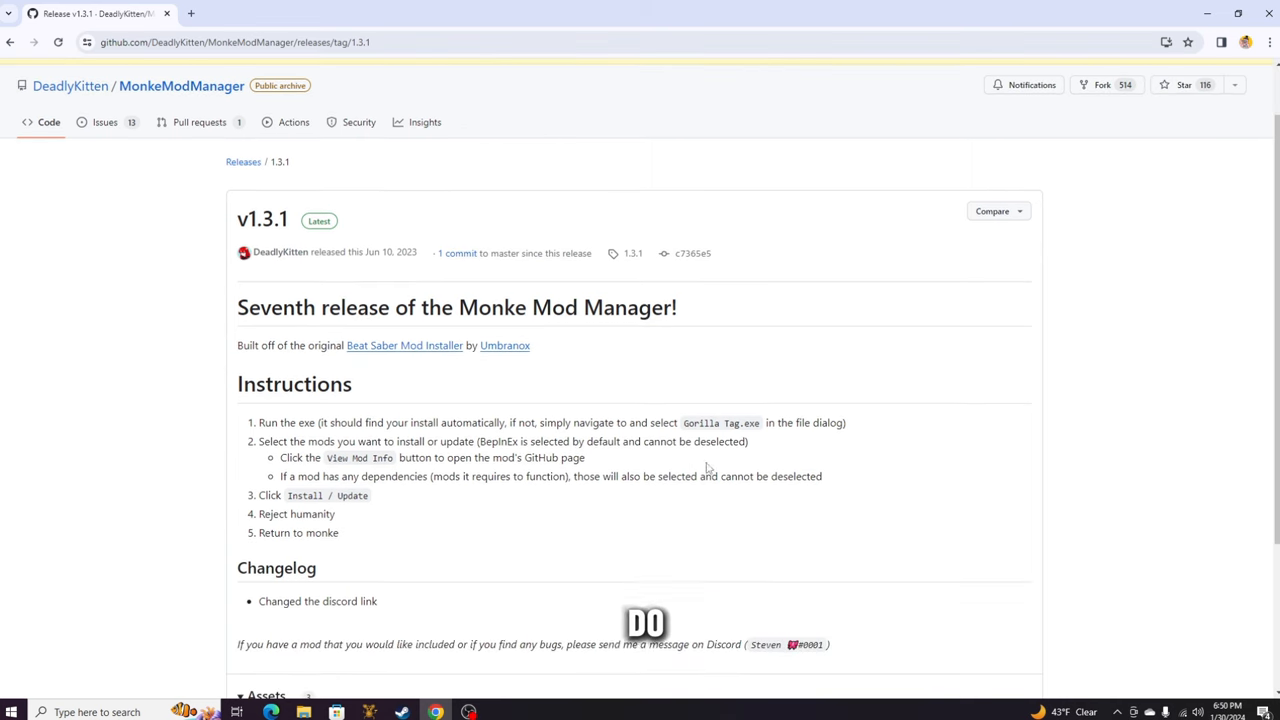
pyautogui.scroll(-3)
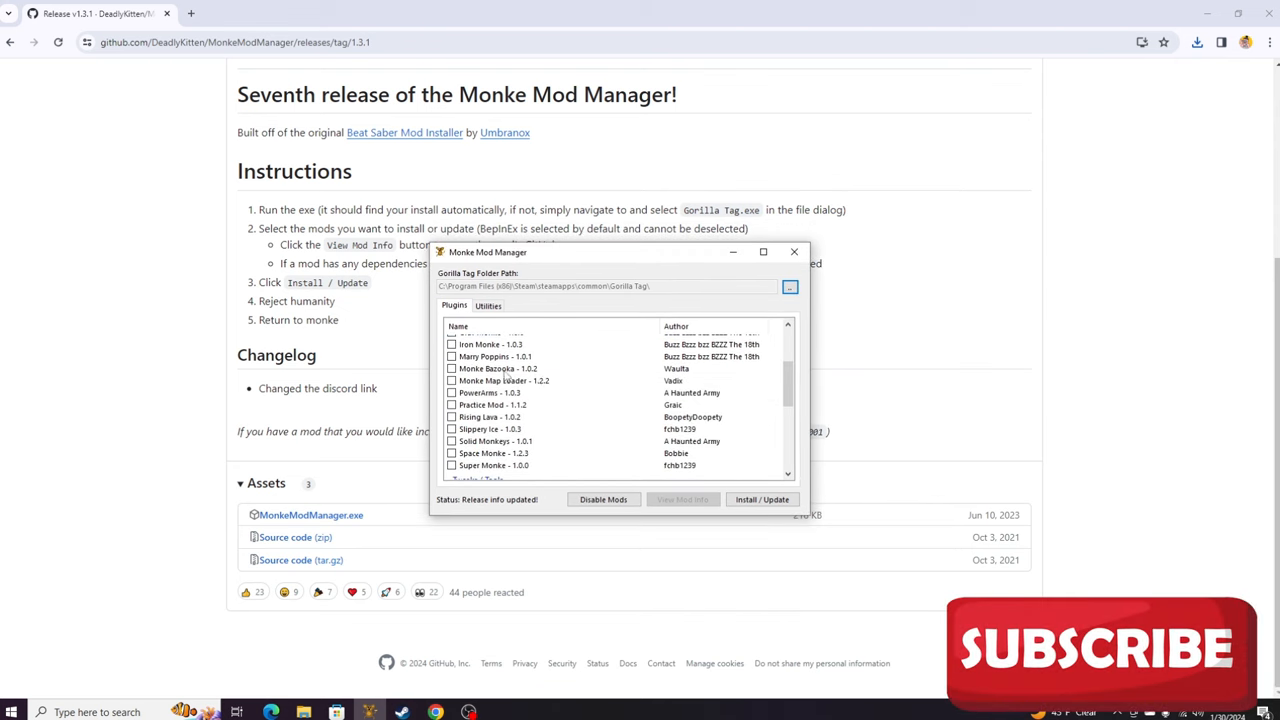
pyautogui.scroll(3)
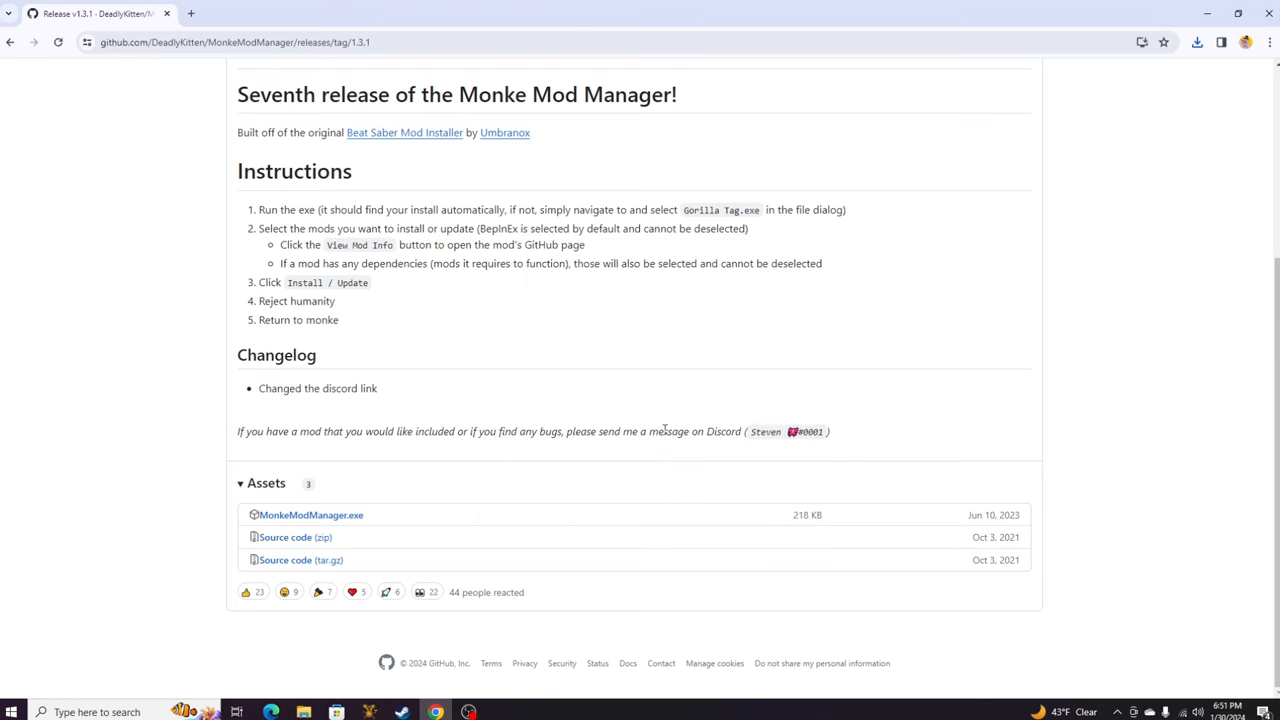
pyautogui.moveTo(380, 390)
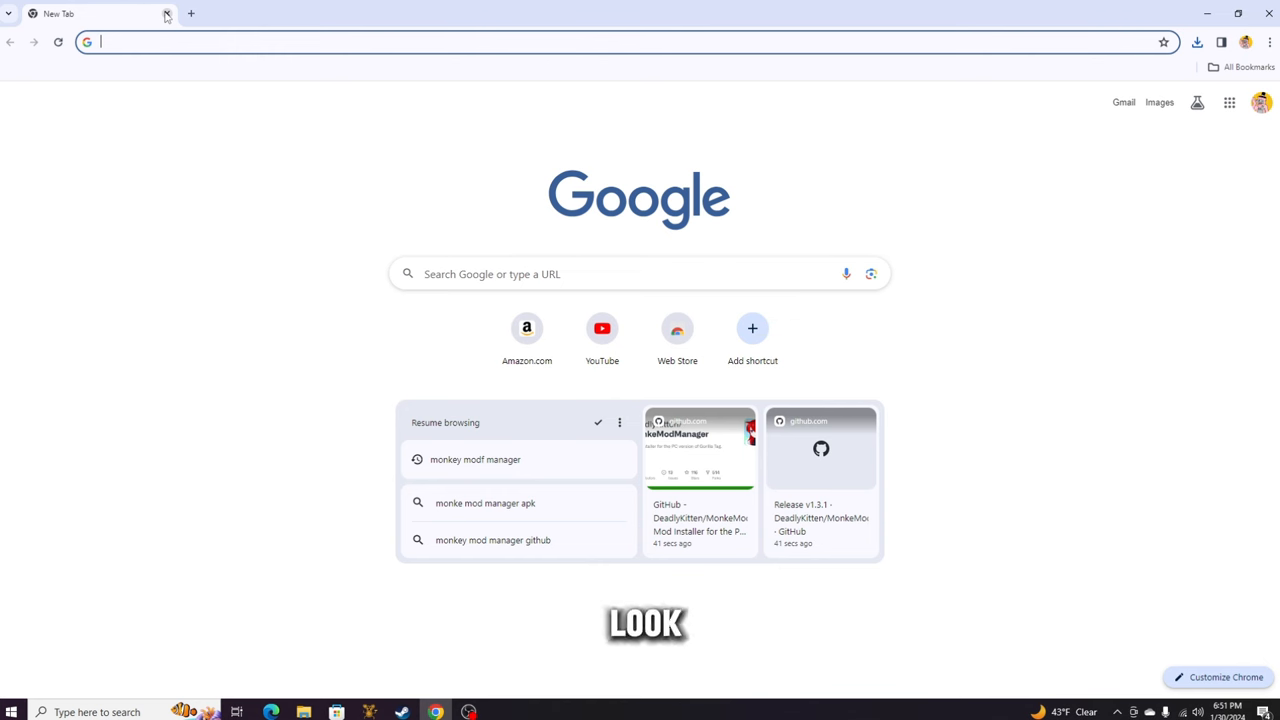
# - Search the web for 'yizzi camera mod' and browse the Yizzii/YizziCamModV2 GitHub repository page
pyautogui.write('yizzi camera mod')
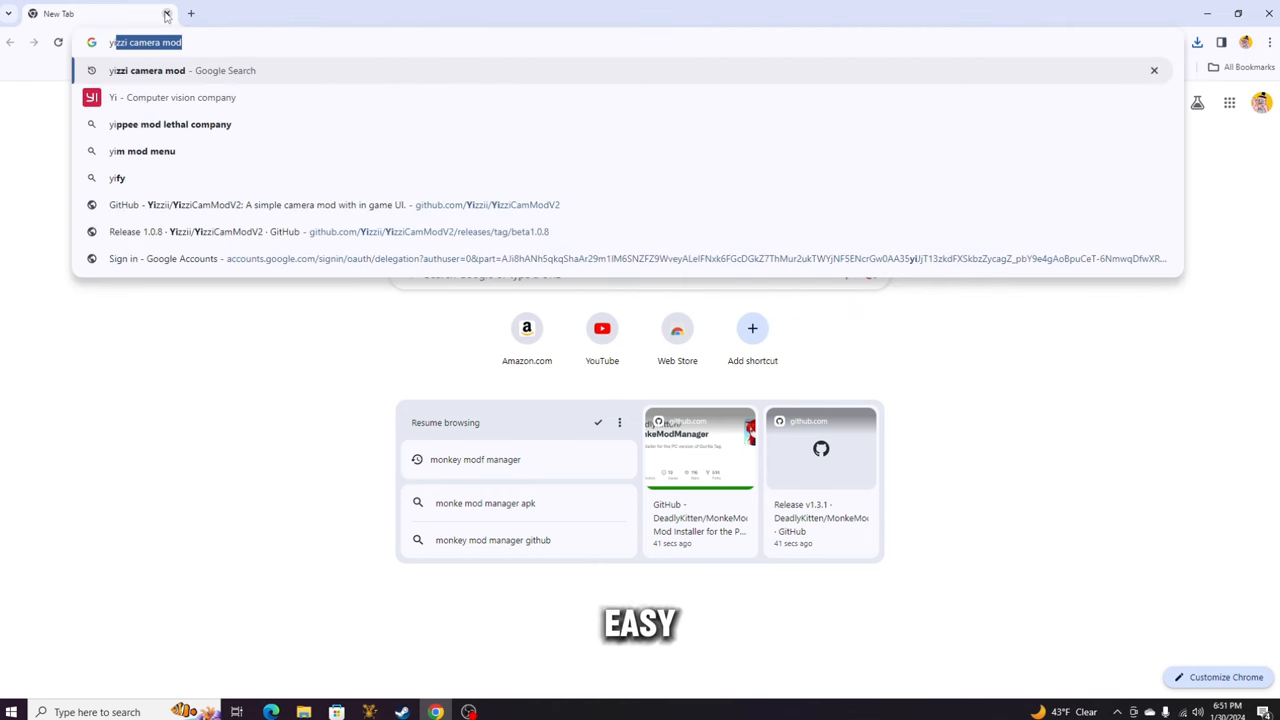
pyautogui.press('Return')
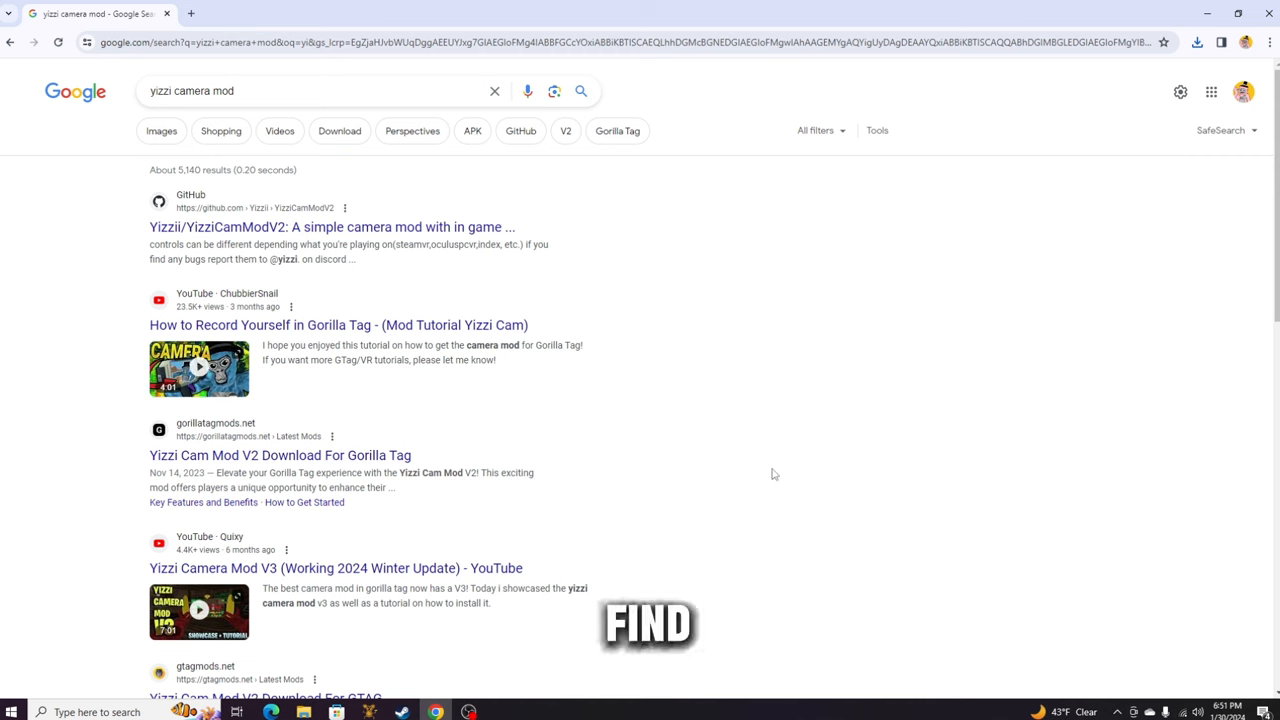
pyautogui.moveTo(356, 226)
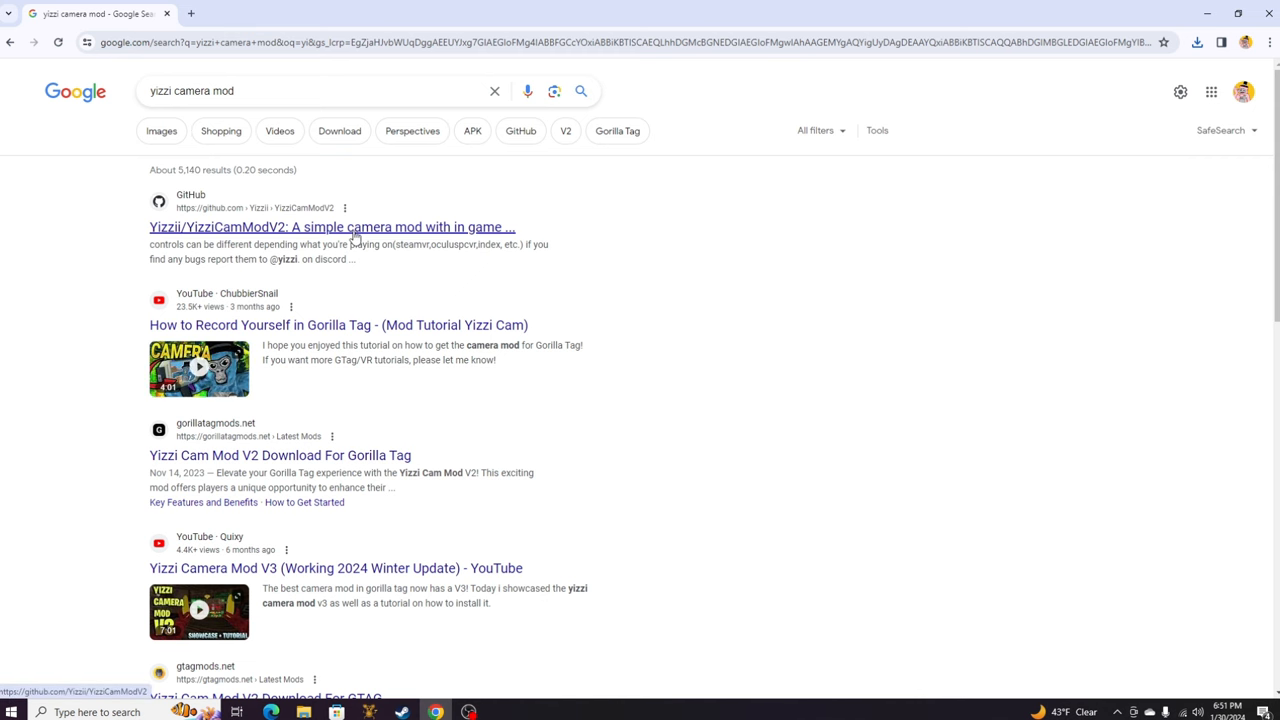
pyautogui.click(332, 228)
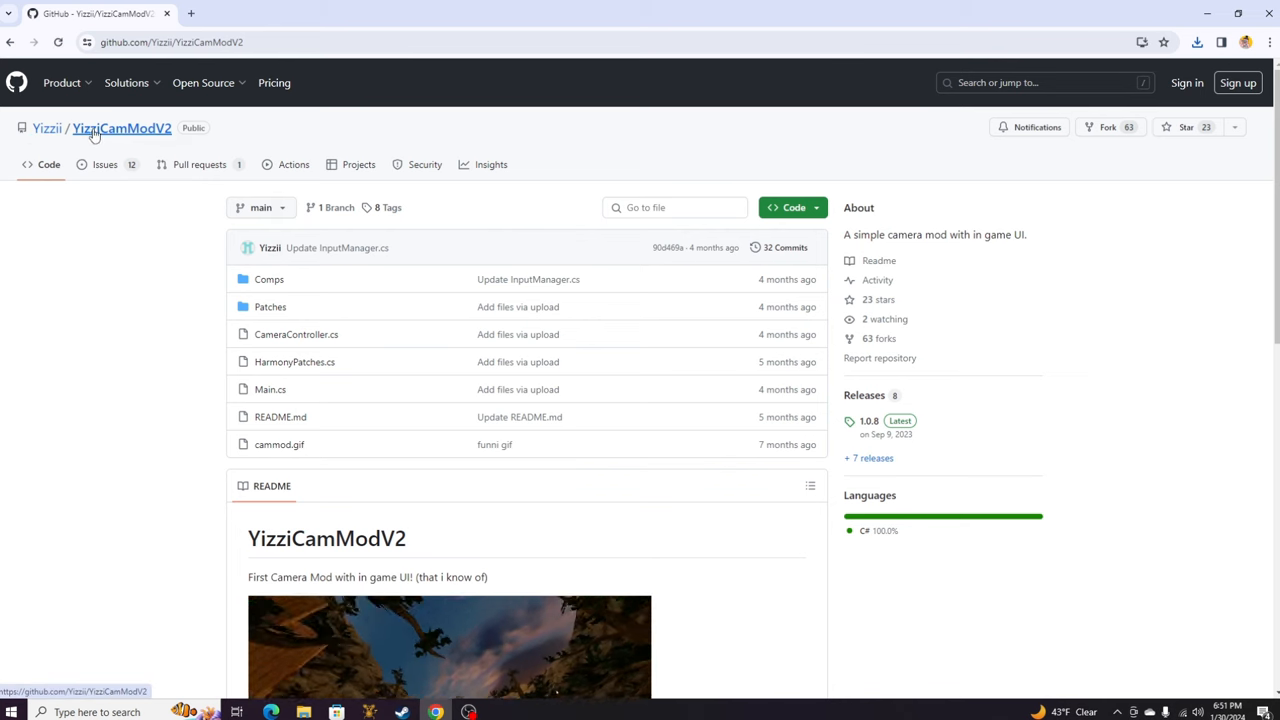
pyautogui.scroll(-3)
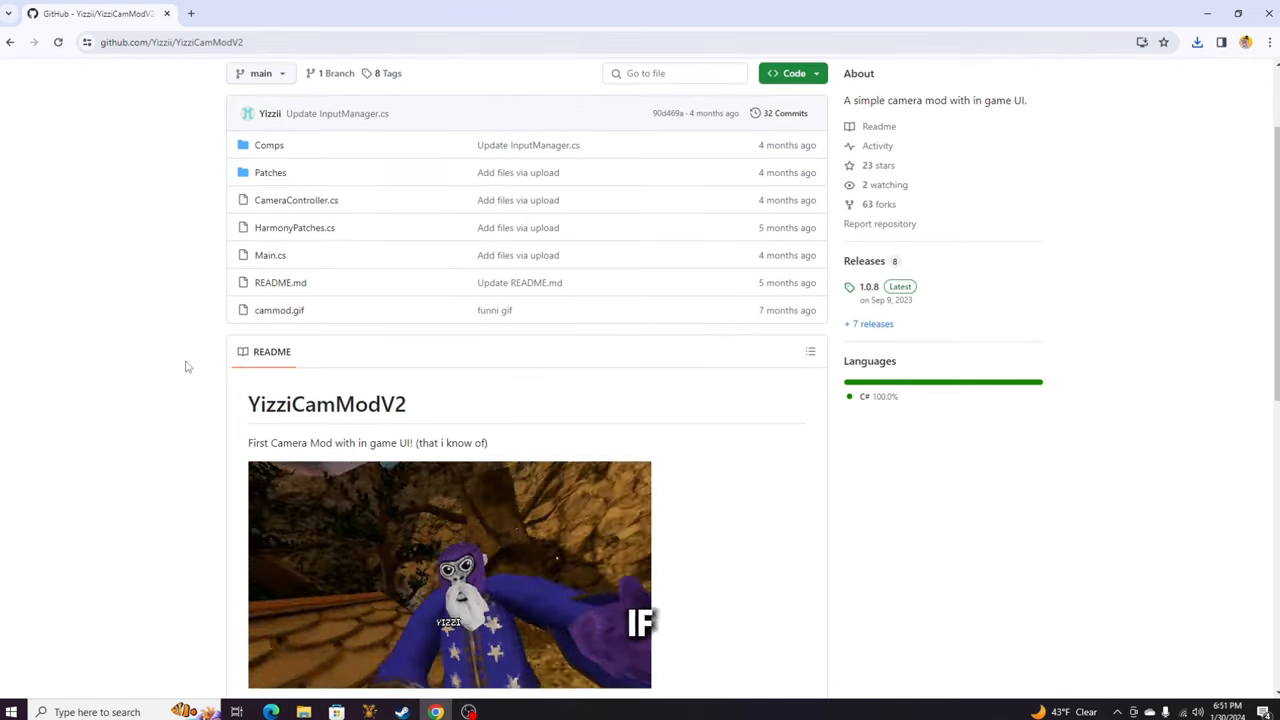
pyautogui.scroll(3)
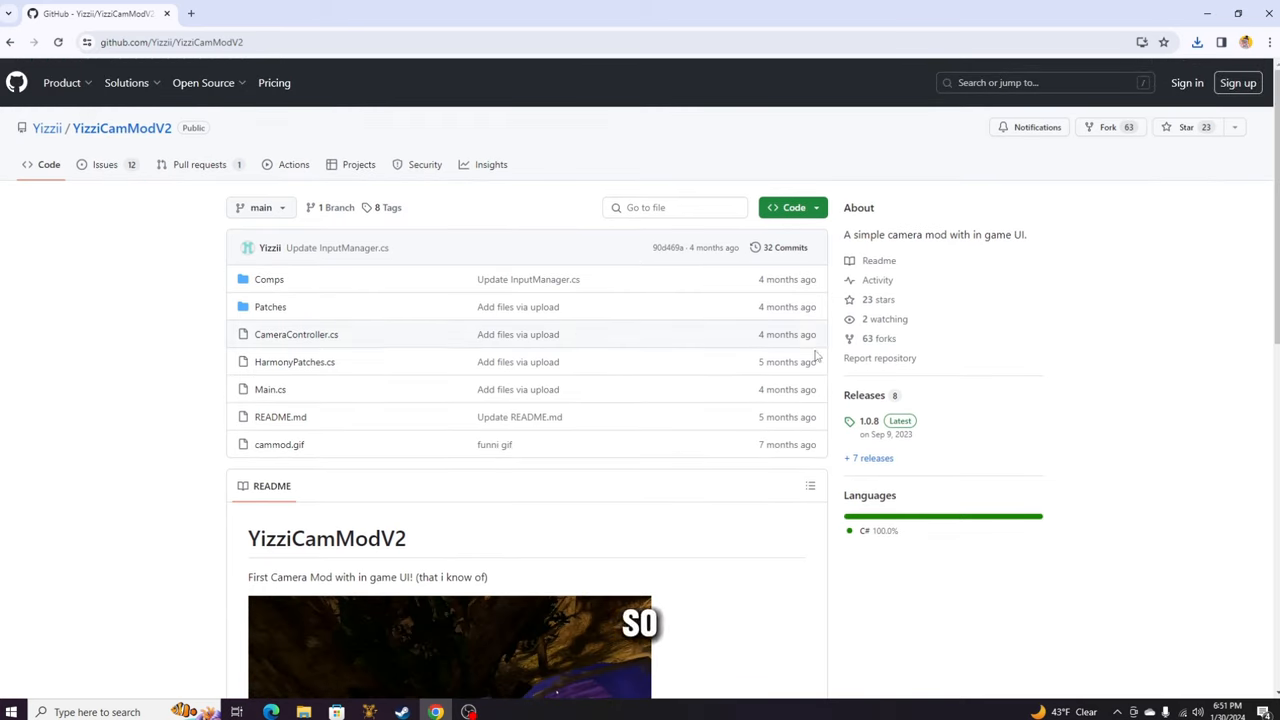
pyautogui.scroll(-3)
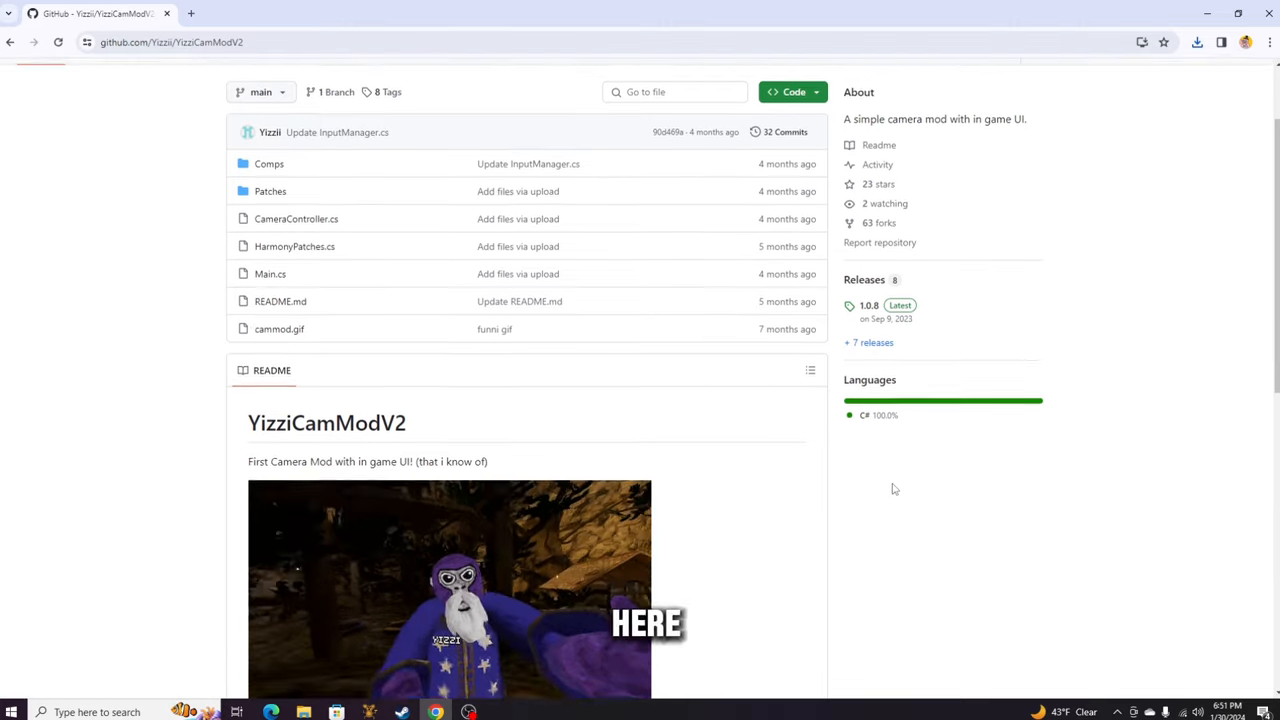
pyautogui.scroll(3)
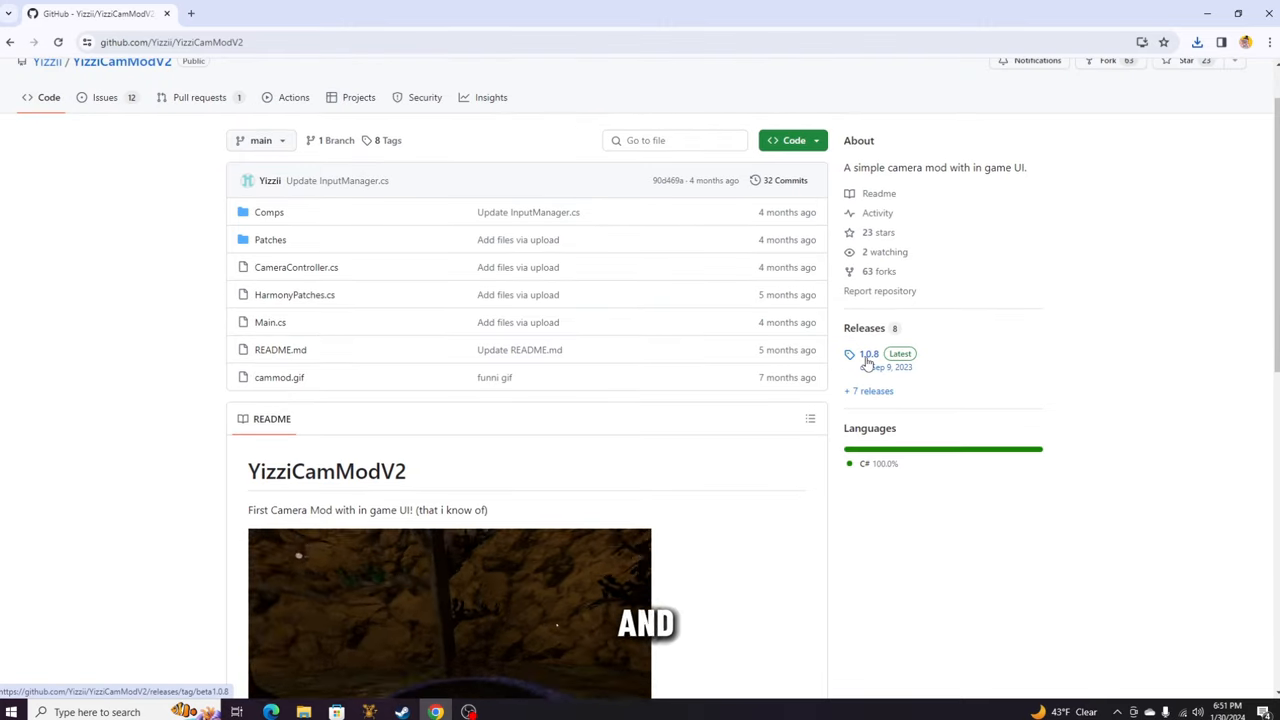
# - From the YizziCamModV2 1.0.8 release, download the YizziCamModV2.dll asset
pyautogui.click(868, 354)
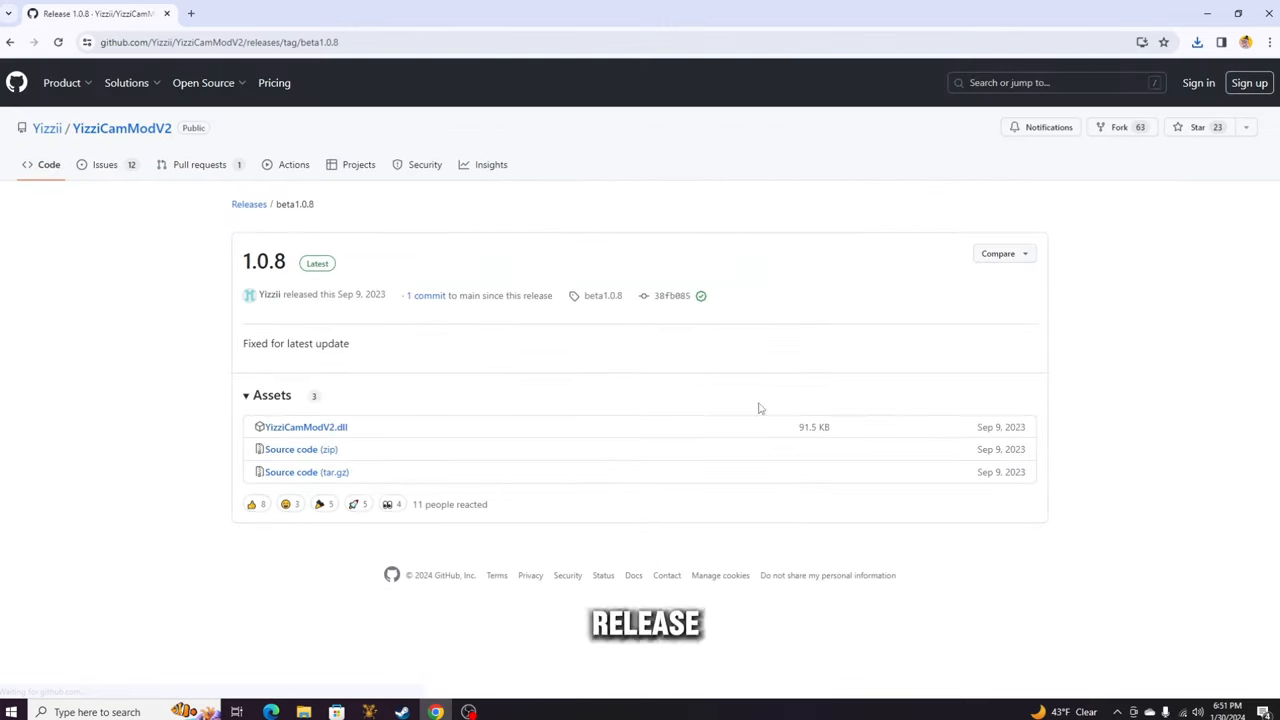
pyautogui.moveTo(304, 428)
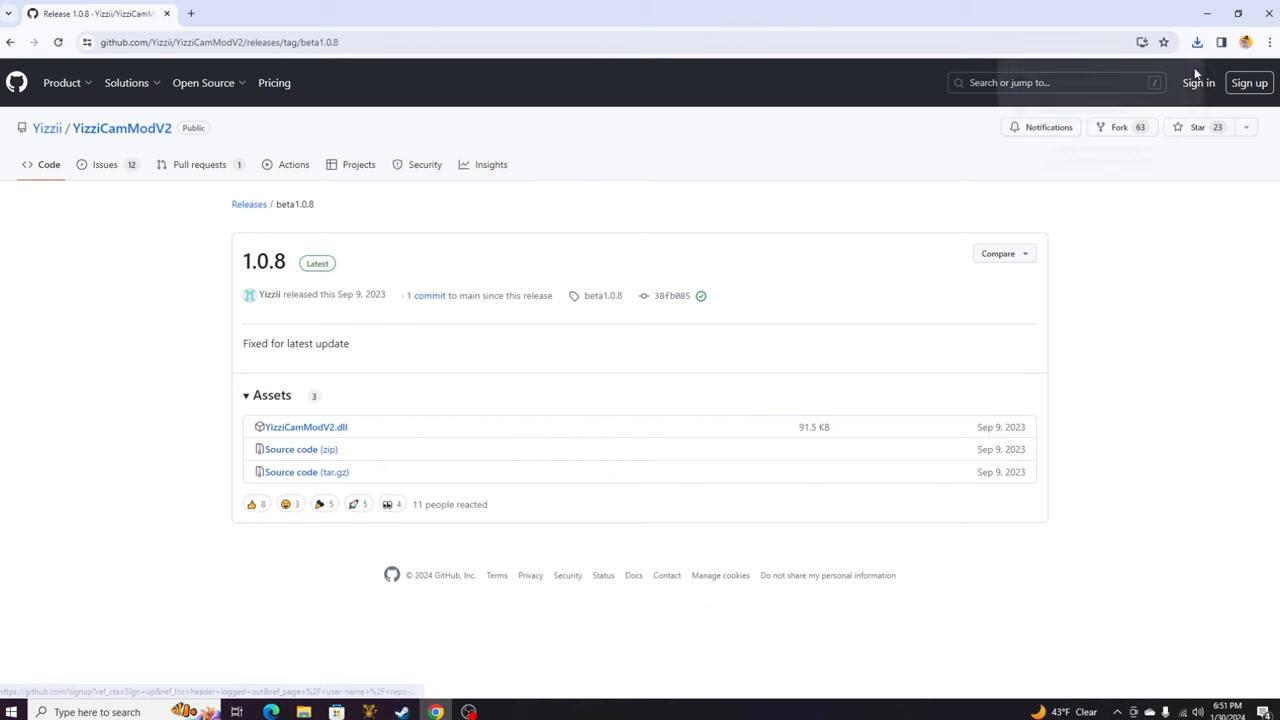
pyautogui.click(1196, 42)
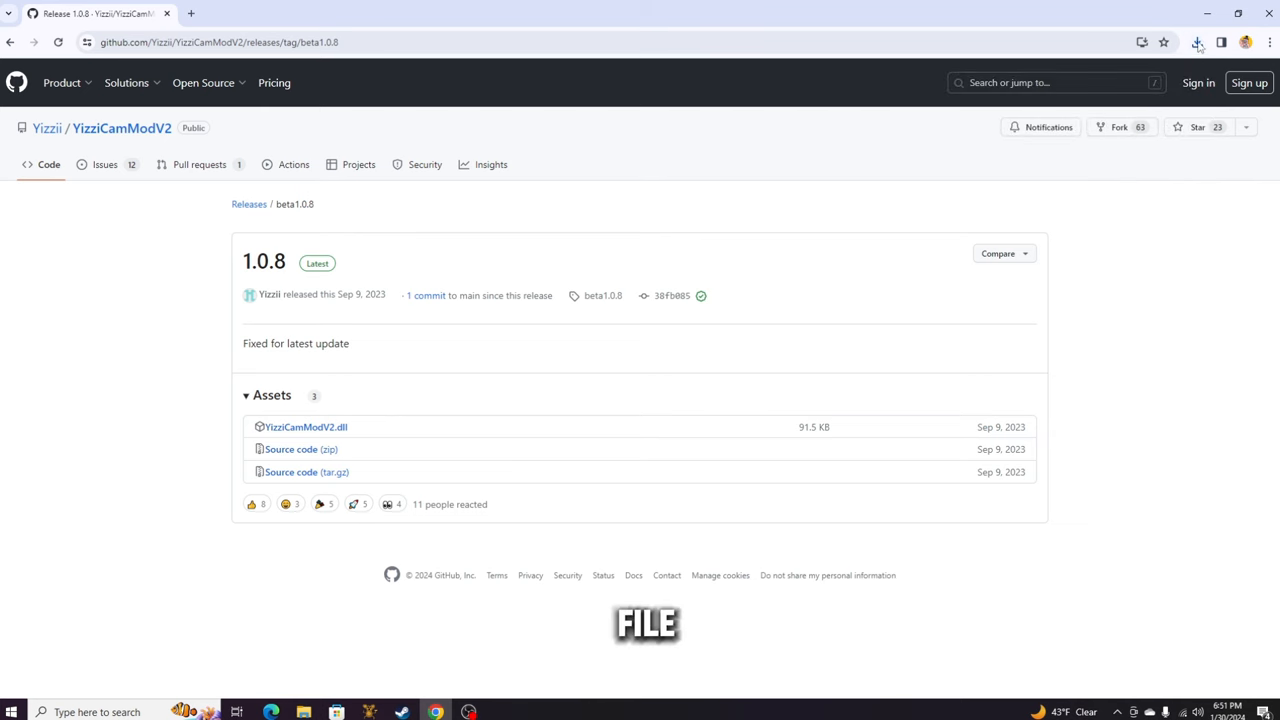
pyautogui.click(1196, 42)
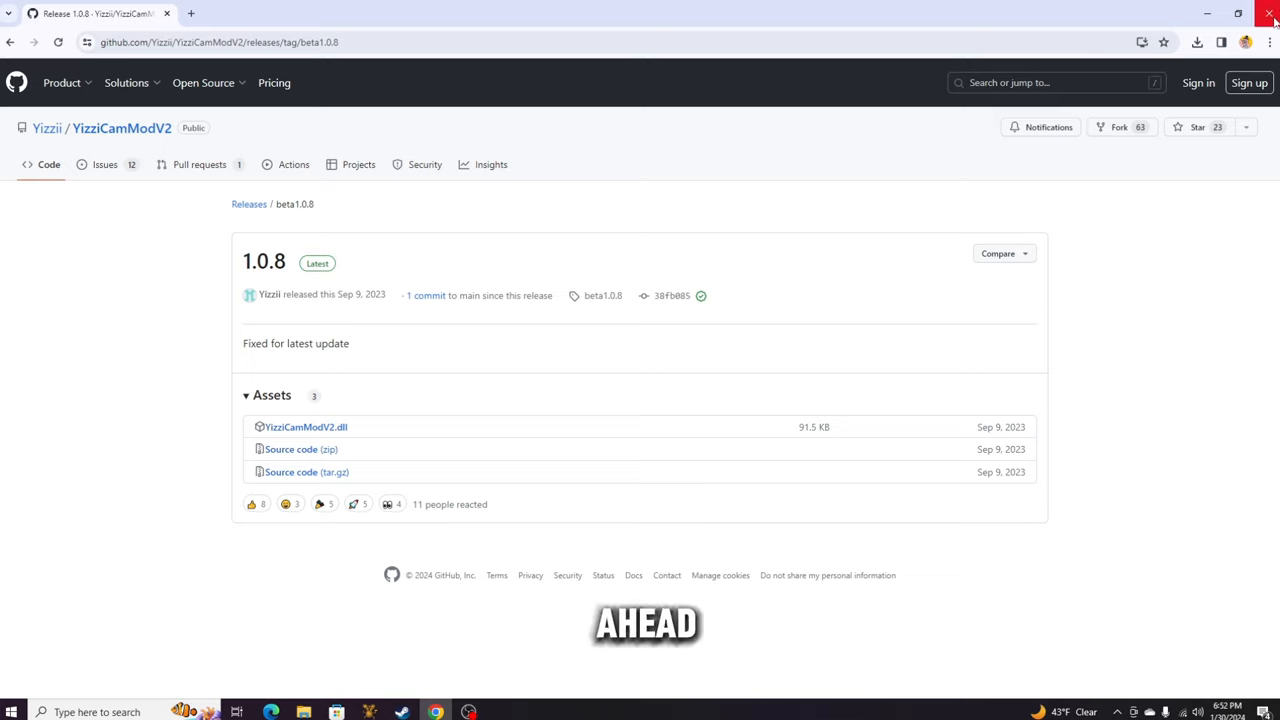
# - In File Explorer's Downloads folder, drag YizziCamModV2.dll onto the desktop
pyautogui.click(1268, 12)
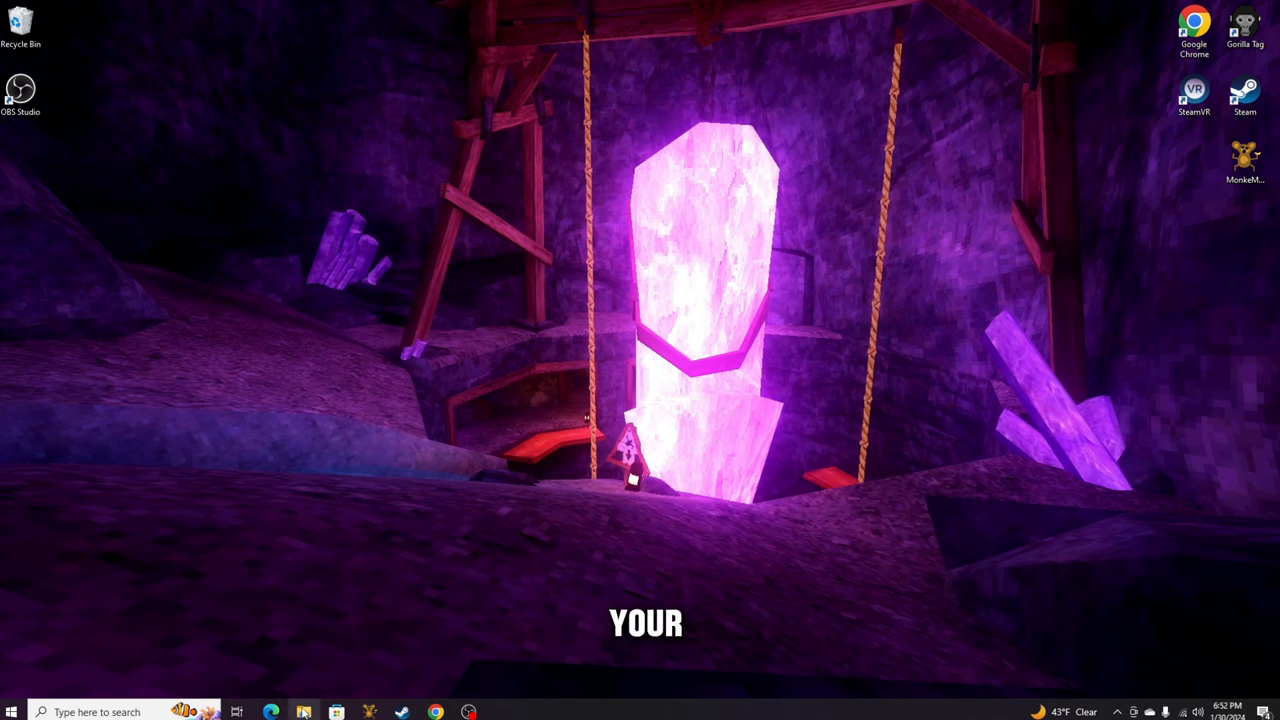
pyautogui.click(304, 712)
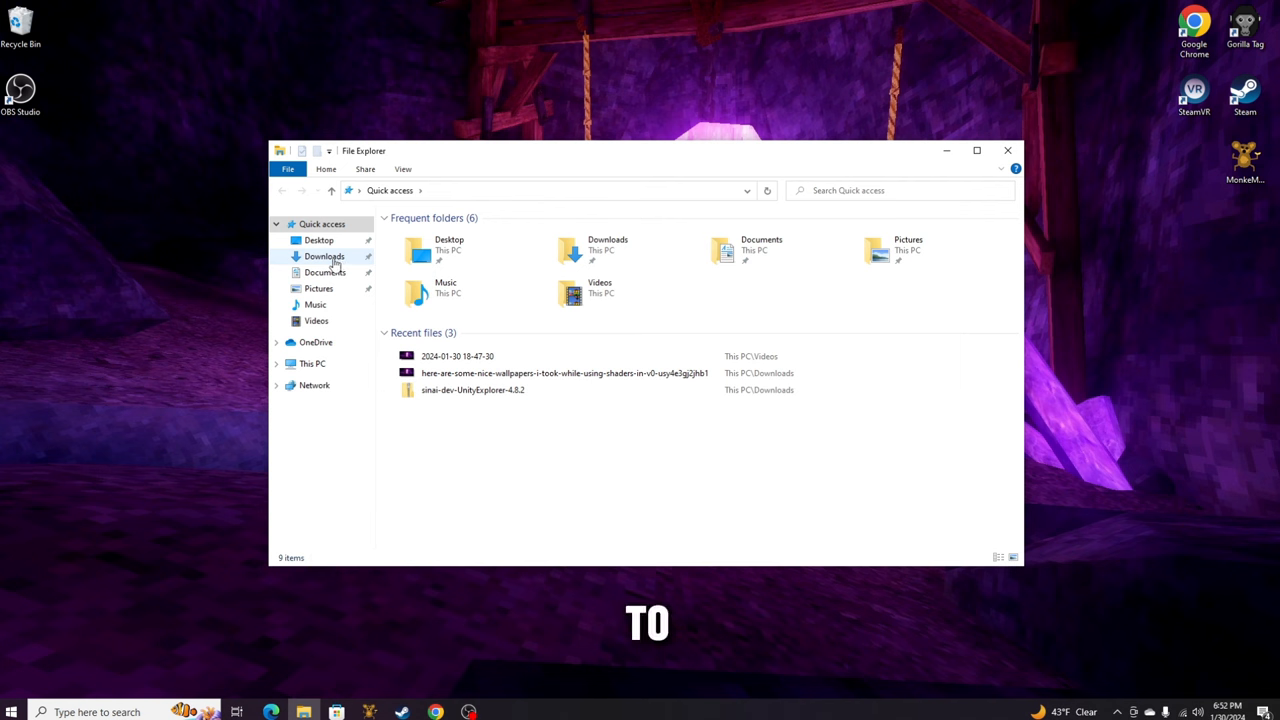
pyautogui.click(324, 256)
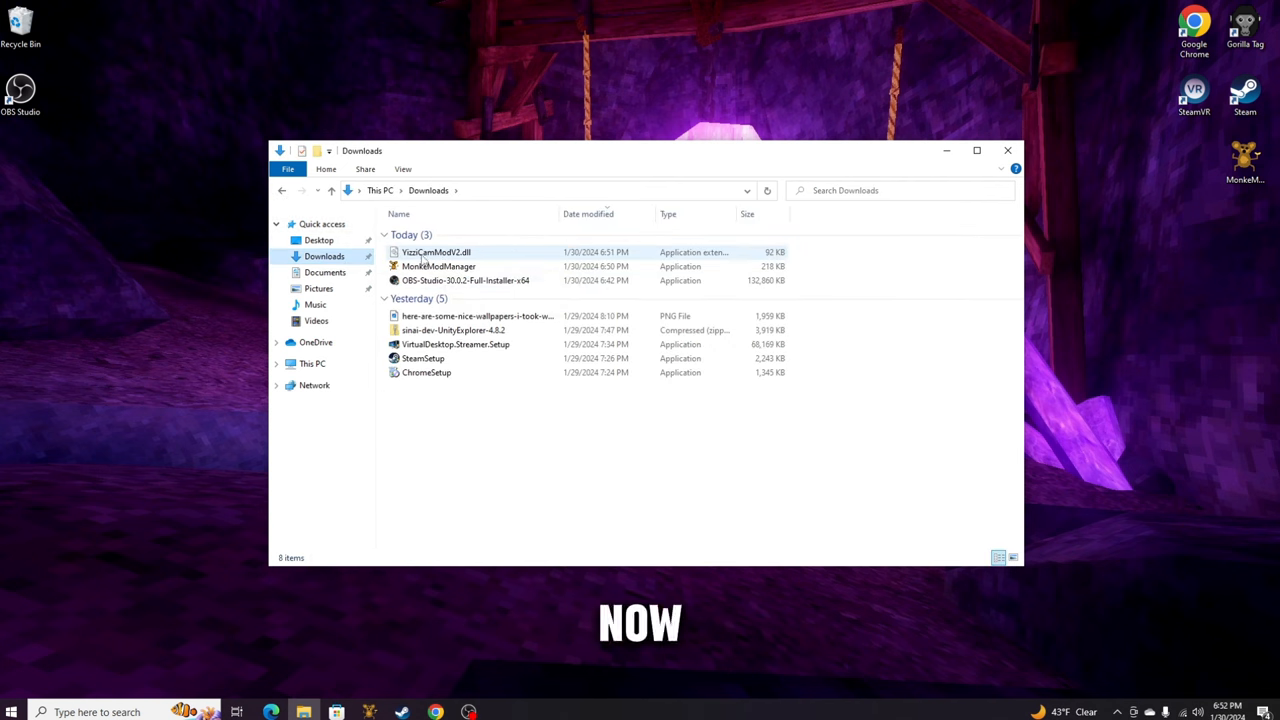
pyautogui.moveTo(436, 252); pyautogui.dragTo(104, 244)
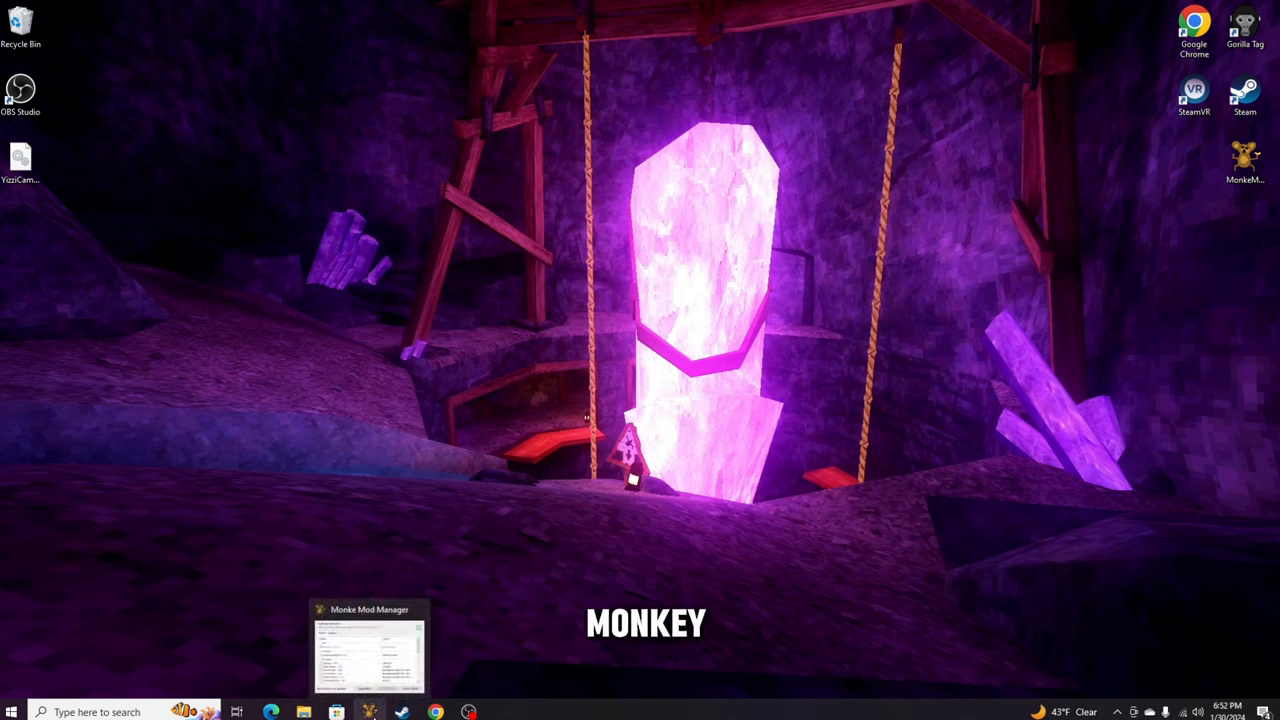
# - Reopen Monke Mod Manager, review its plugin list, and run Install / Update into Gorilla Tag
pyautogui.click(368, 644)
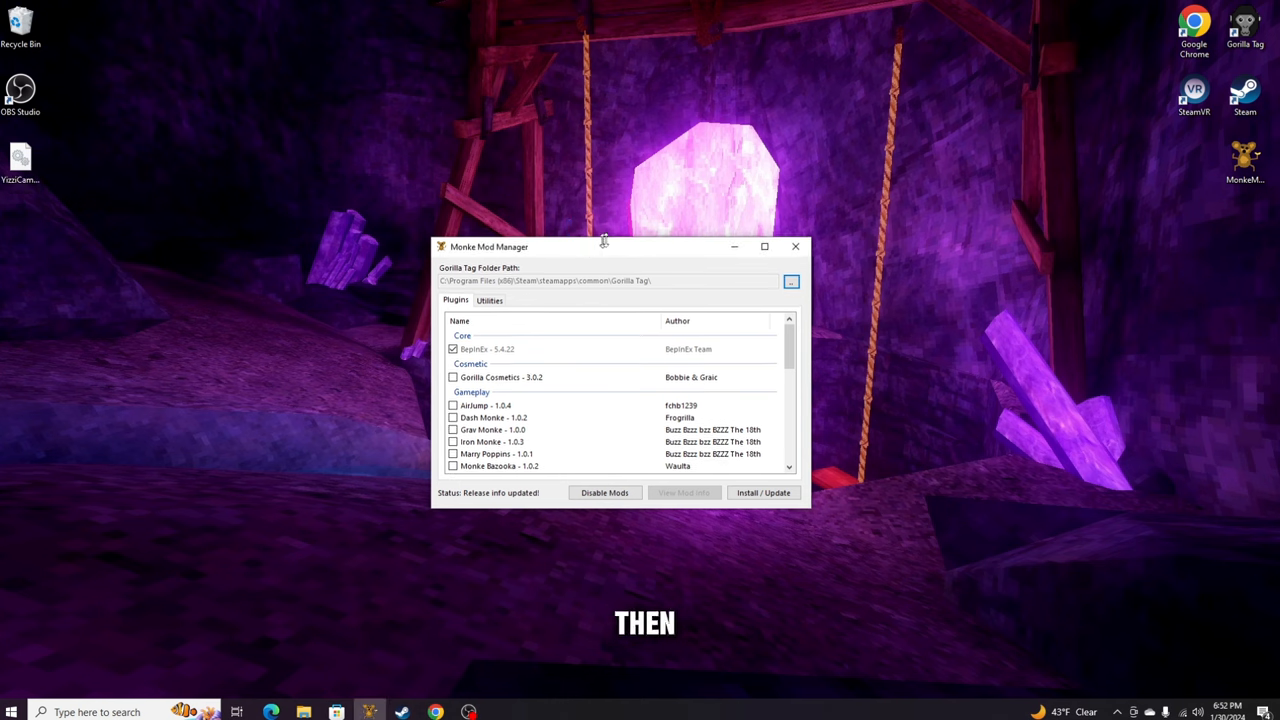
pyautogui.moveTo(600, 248); pyautogui.dragTo(600, 216)
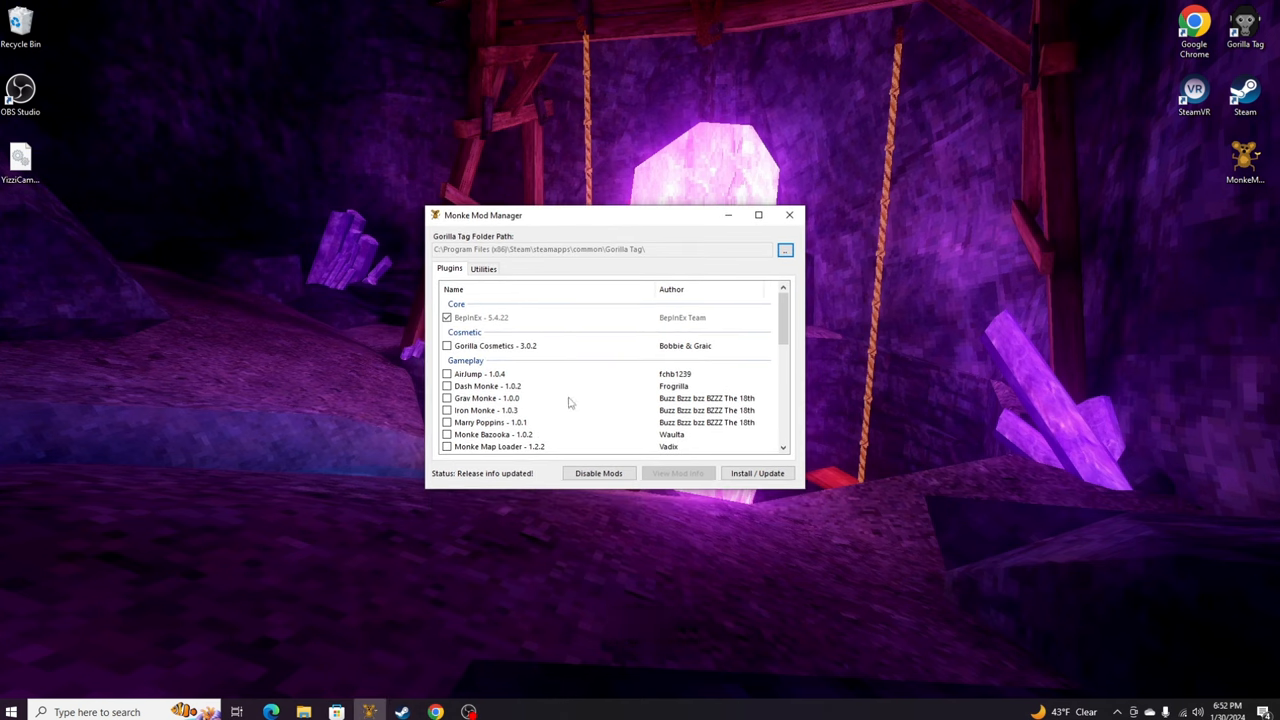
pyautogui.scroll(-3)
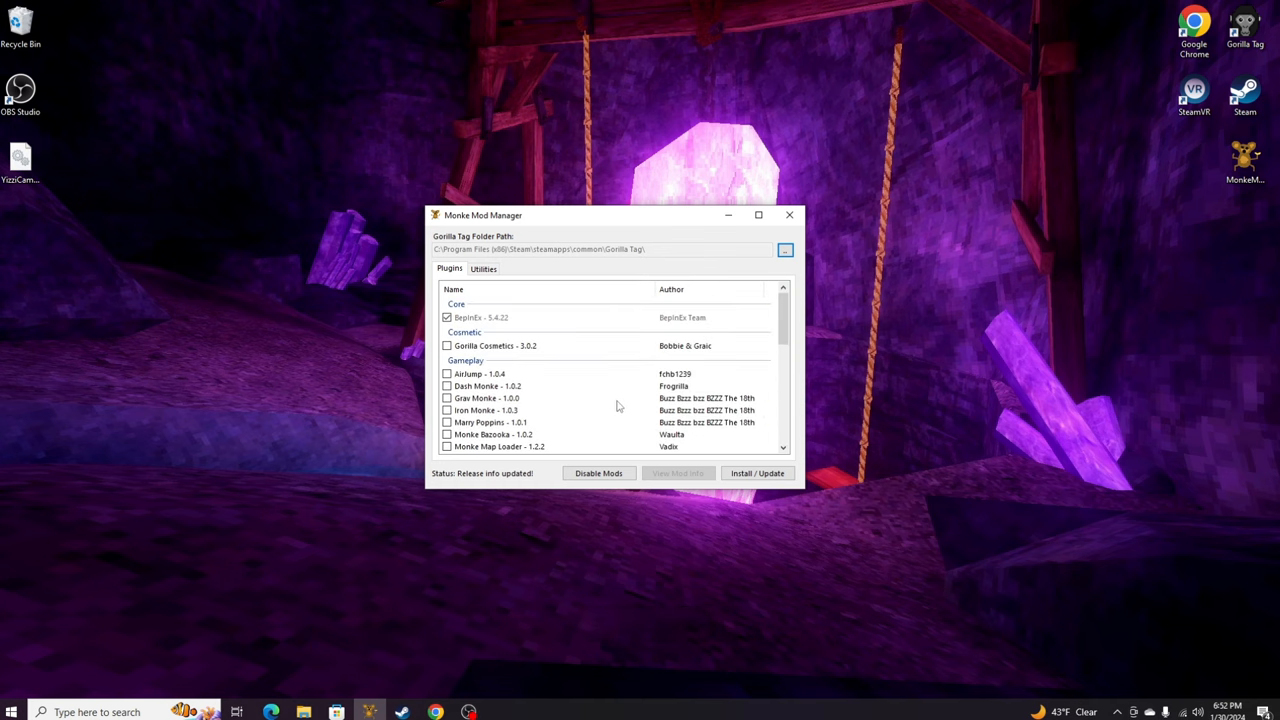
pyautogui.scroll(-3)
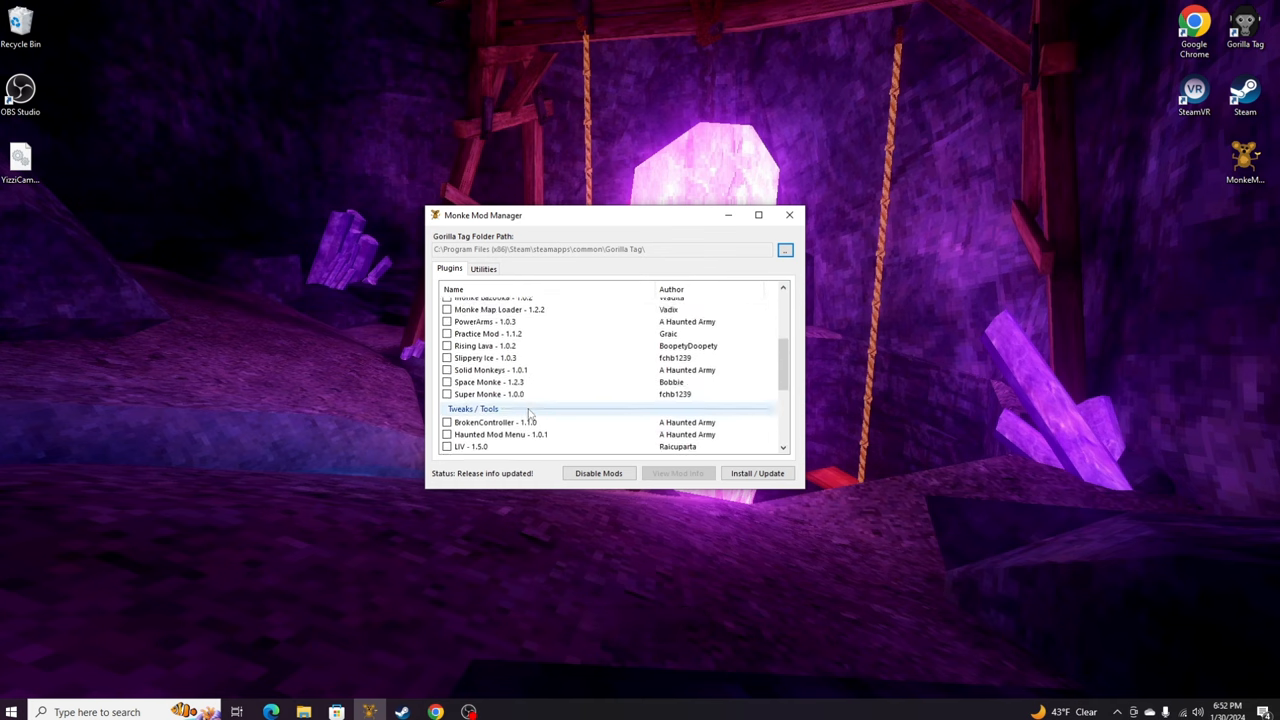
pyautogui.scroll(-3)
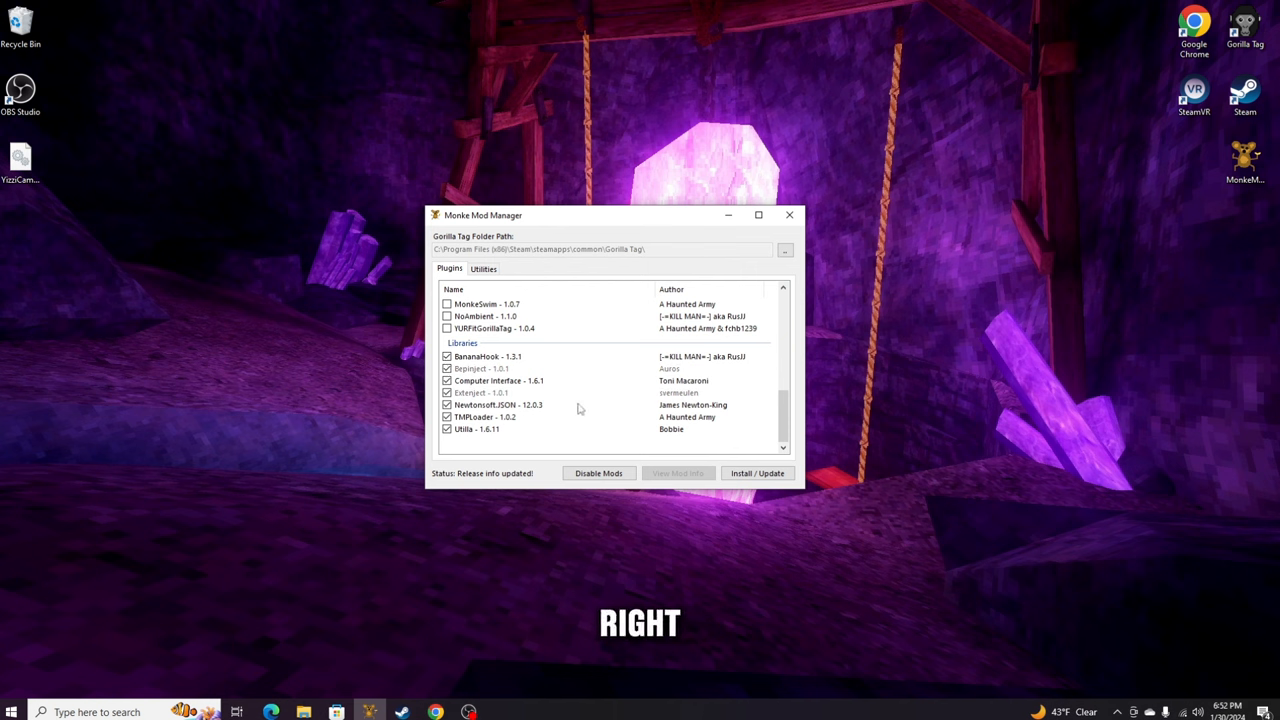
pyautogui.click(756, 472)
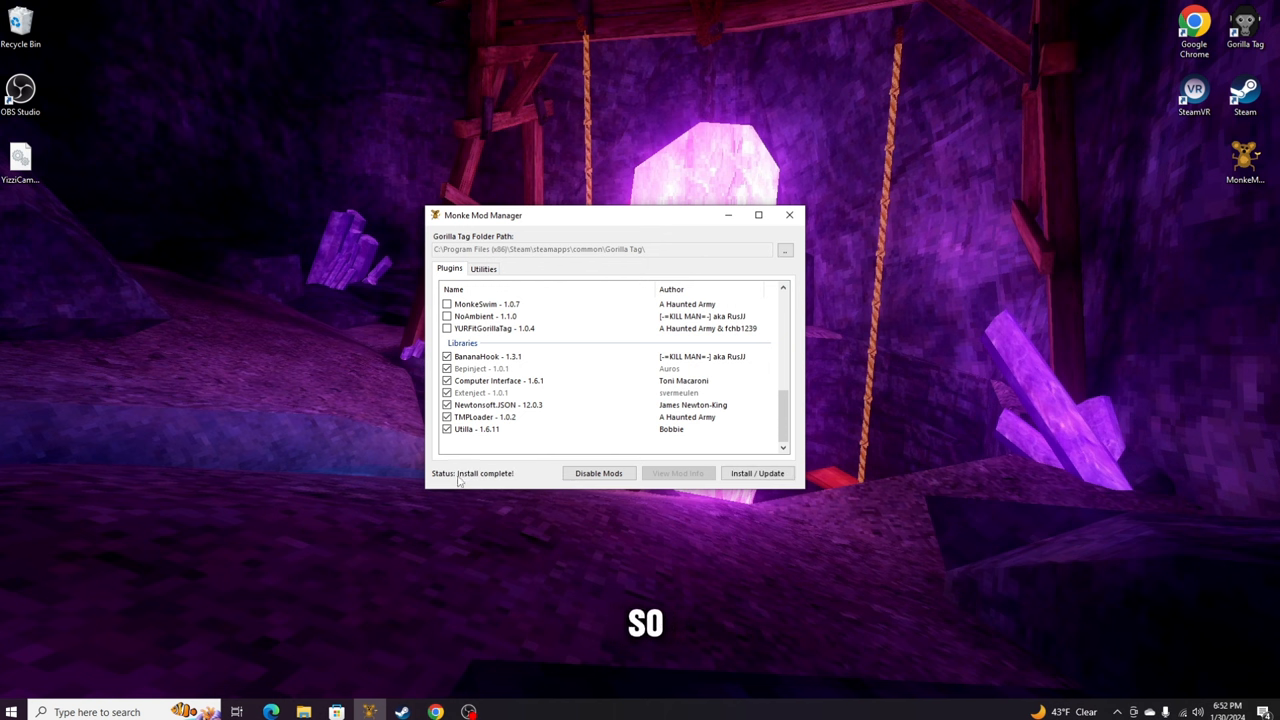
pyautogui.moveTo(476, 482)
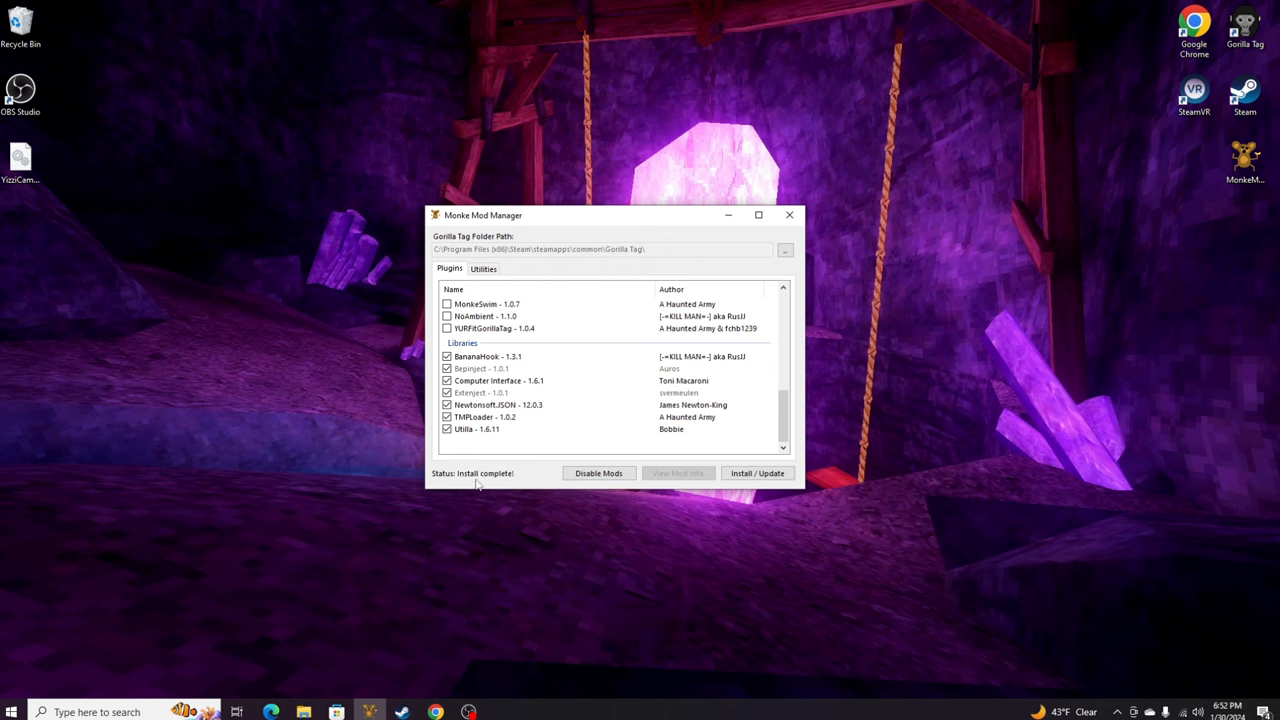
pyautogui.moveTo(510, 472)
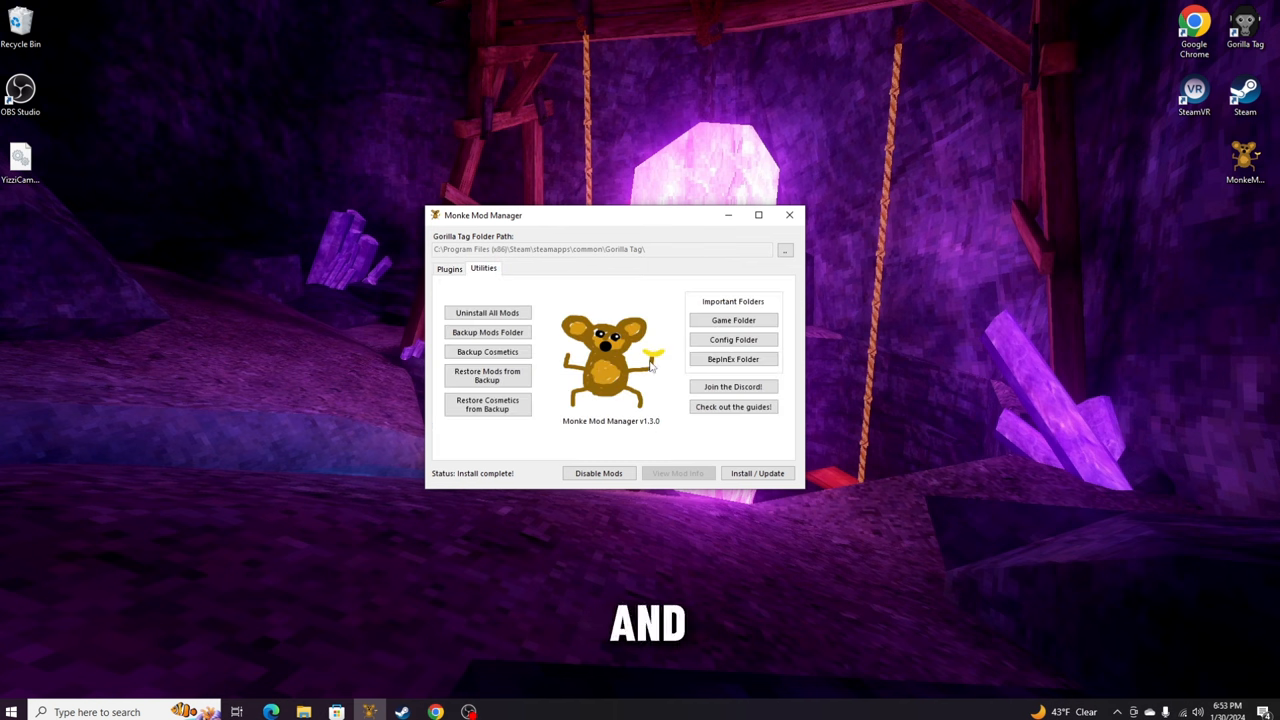
pyautogui.moveTo(732, 360)
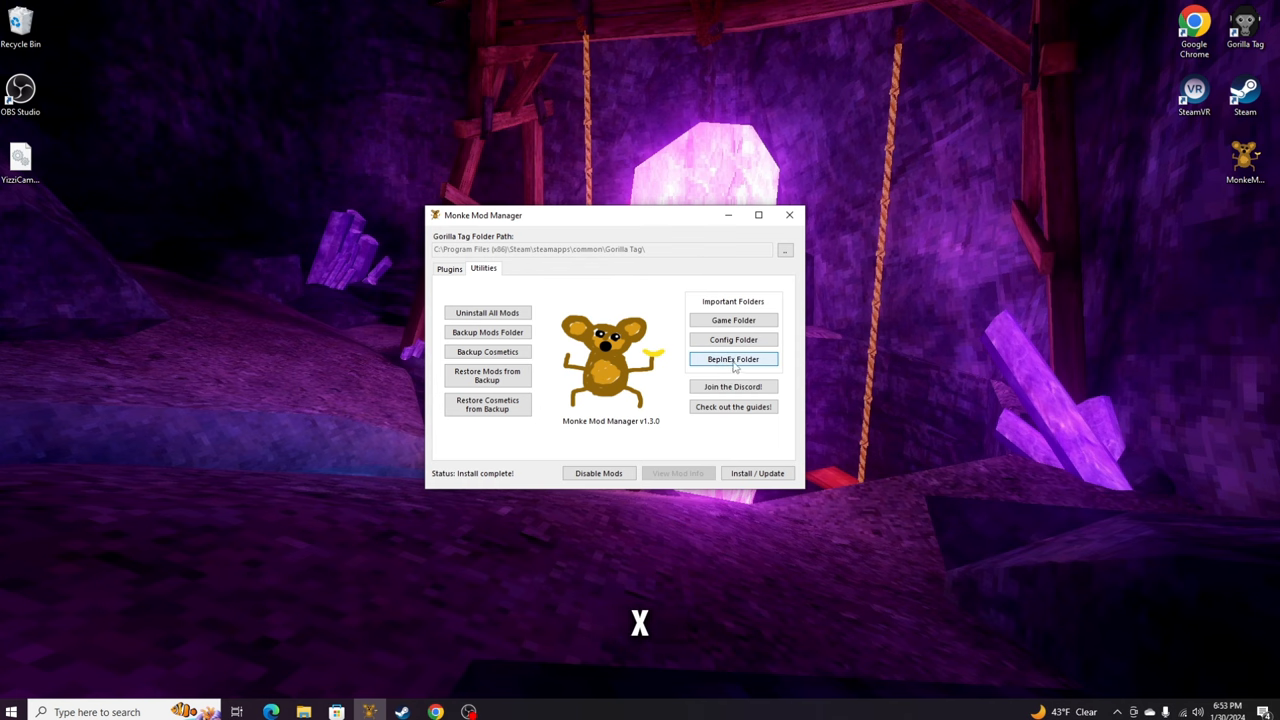
# - Browse into Gorilla Tag's BepInEx plugins folder and delete the two selected DLL files
pyautogui.click(732, 360)
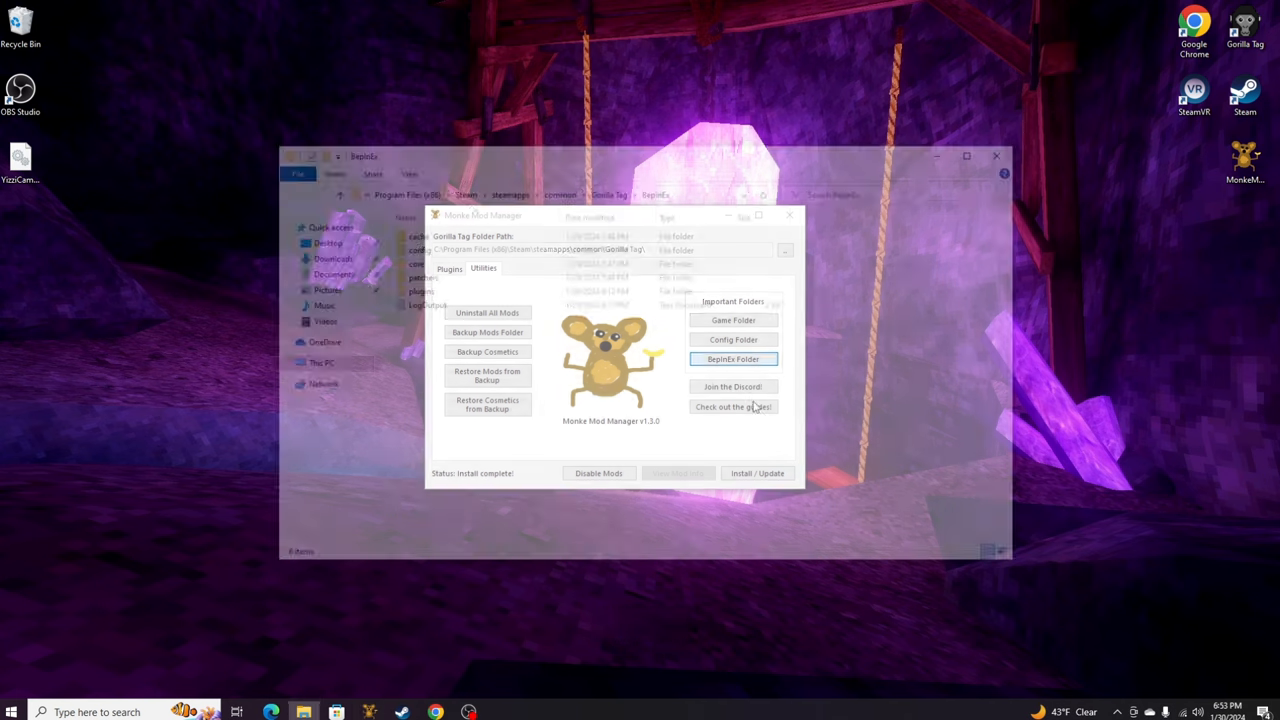
pyautogui.click(732, 358)
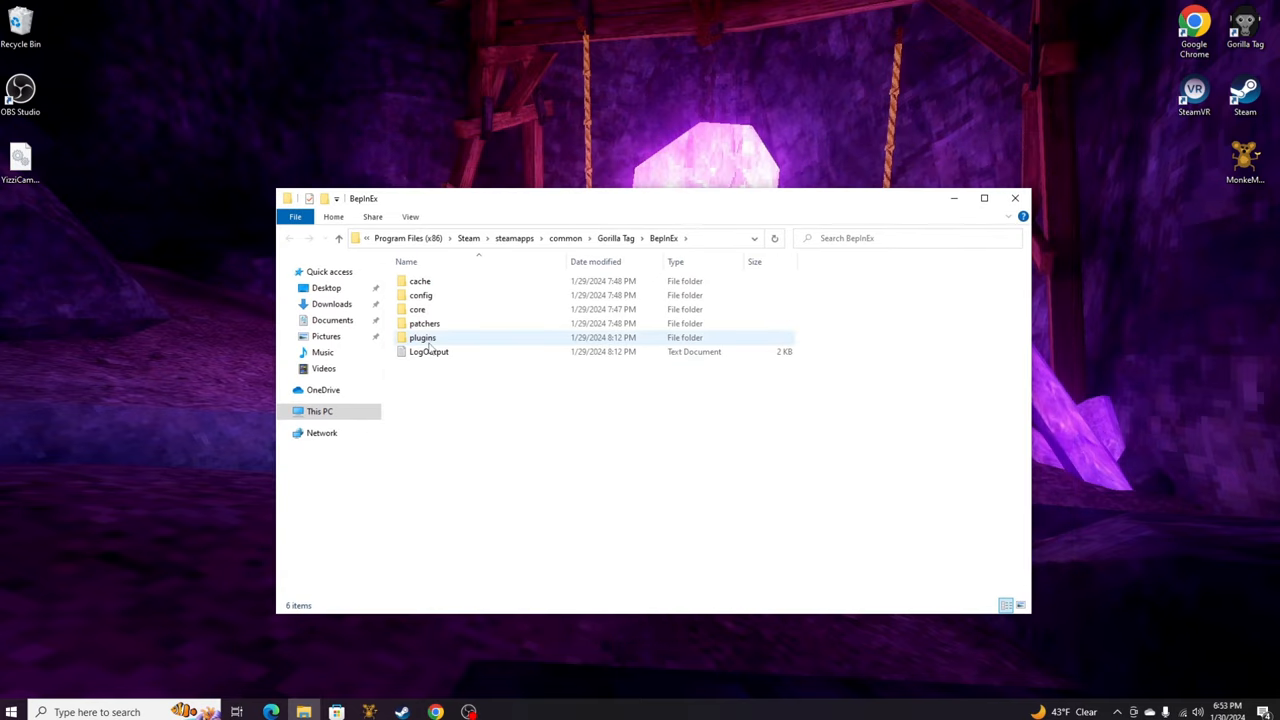
pyautogui.doubleClick(422, 336)
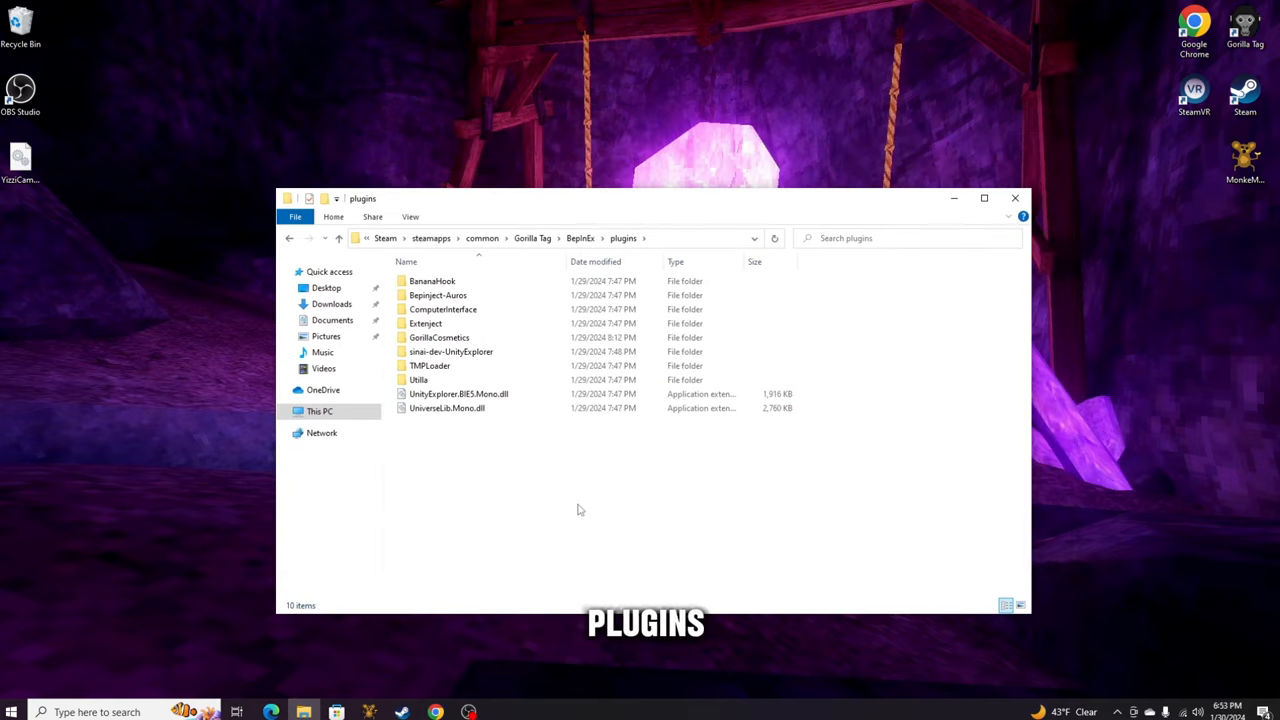
pyautogui.click(436, 296)
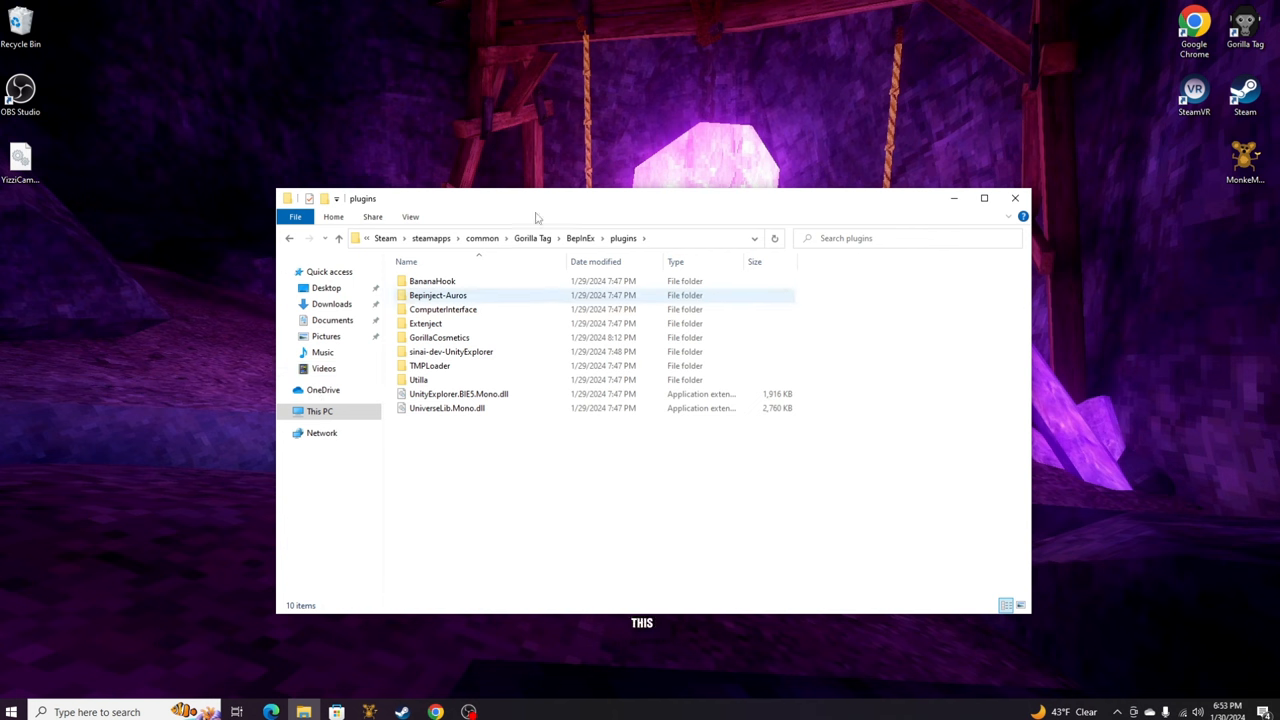
pyautogui.click(458, 392)
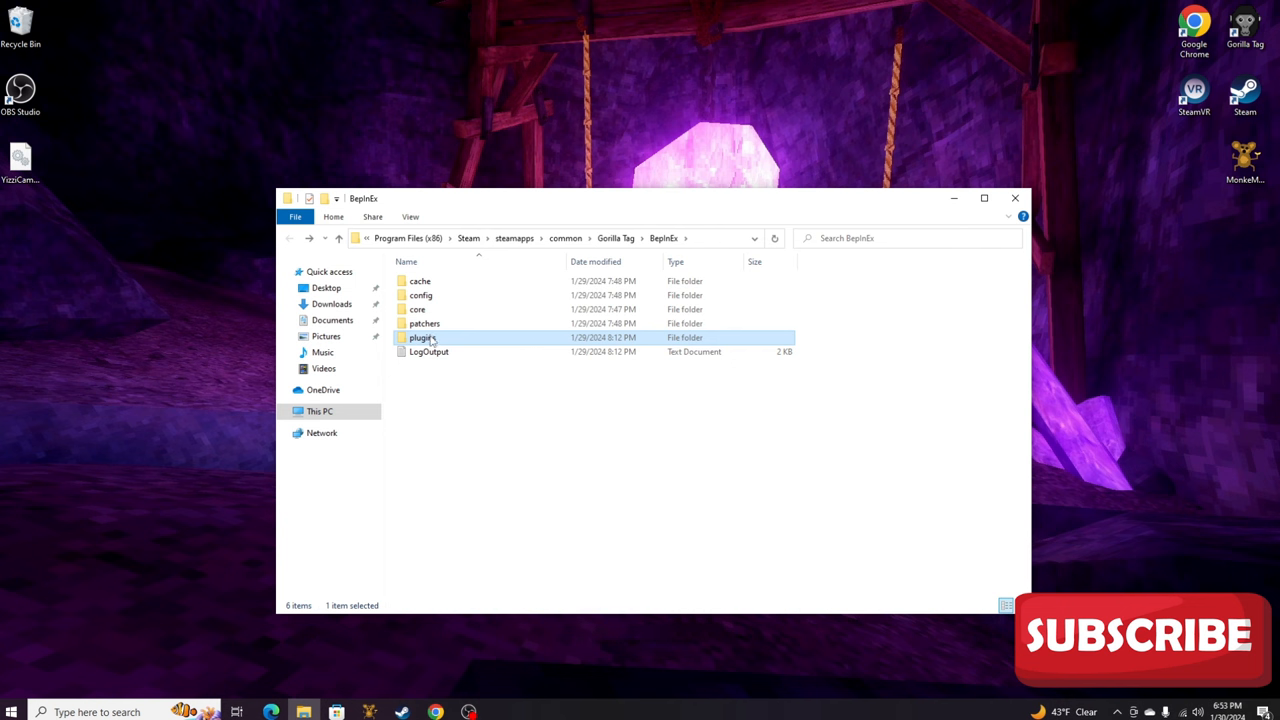
pyautogui.doubleClick(422, 336)
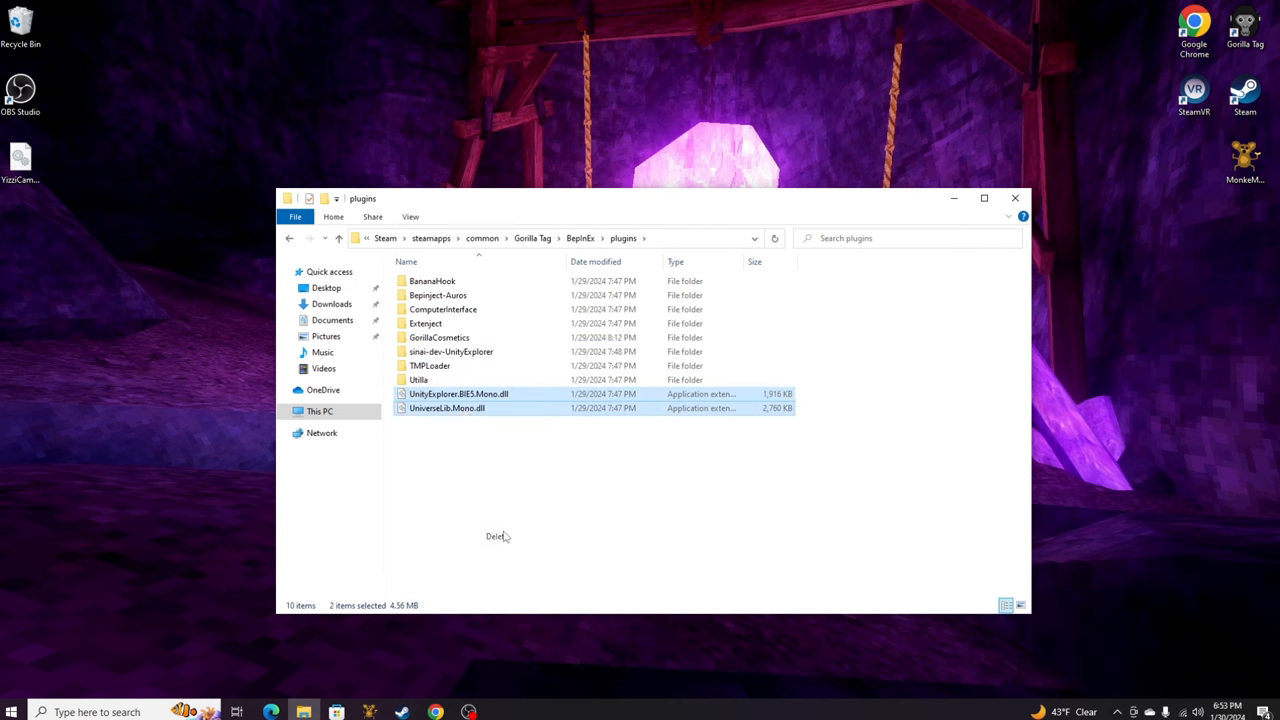
pyautogui.press('Delete')
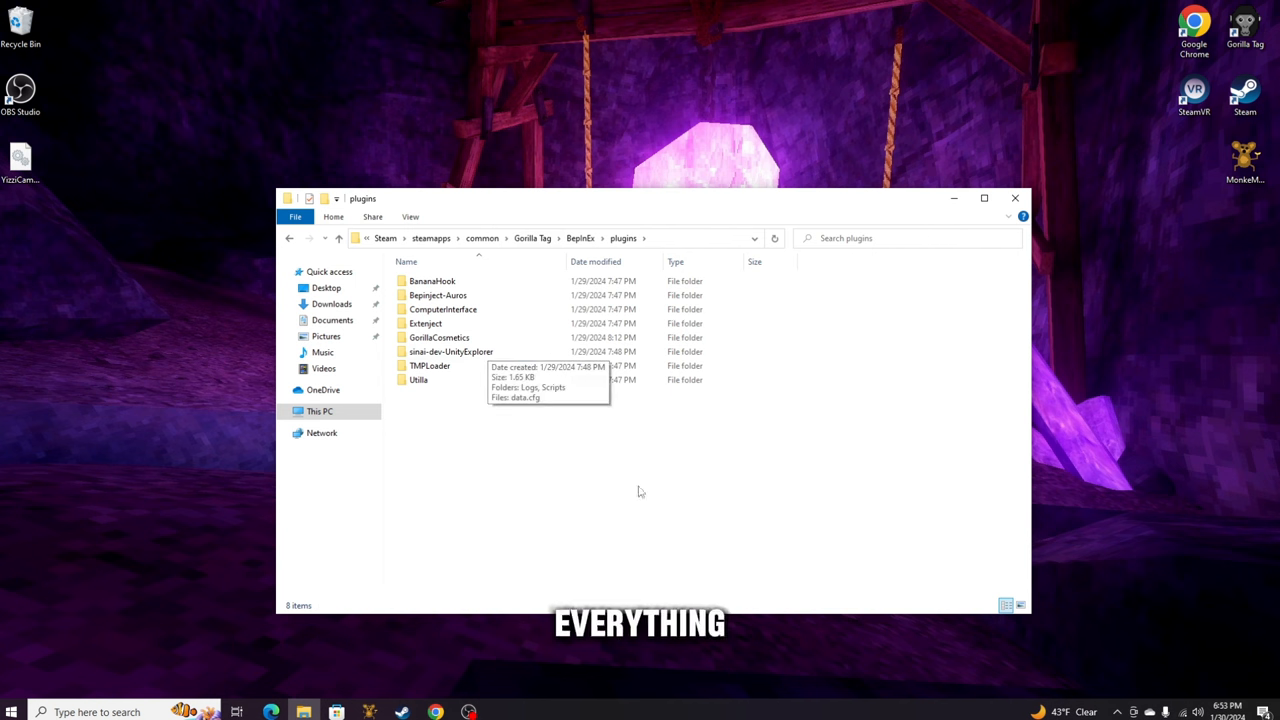
pyautogui.moveTo(448, 370)
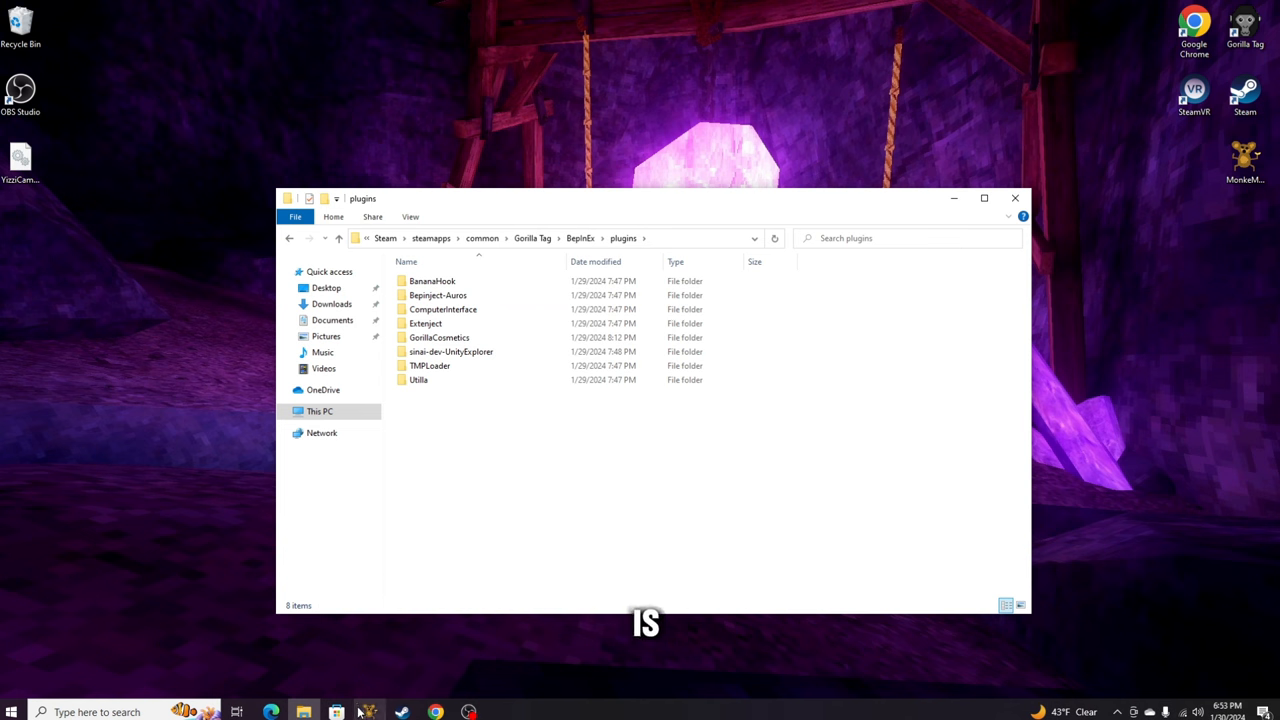
# - Drag the YizziCamMod DLL from the desktop into the BepInEx plugins folder
pyautogui.click(368, 712)
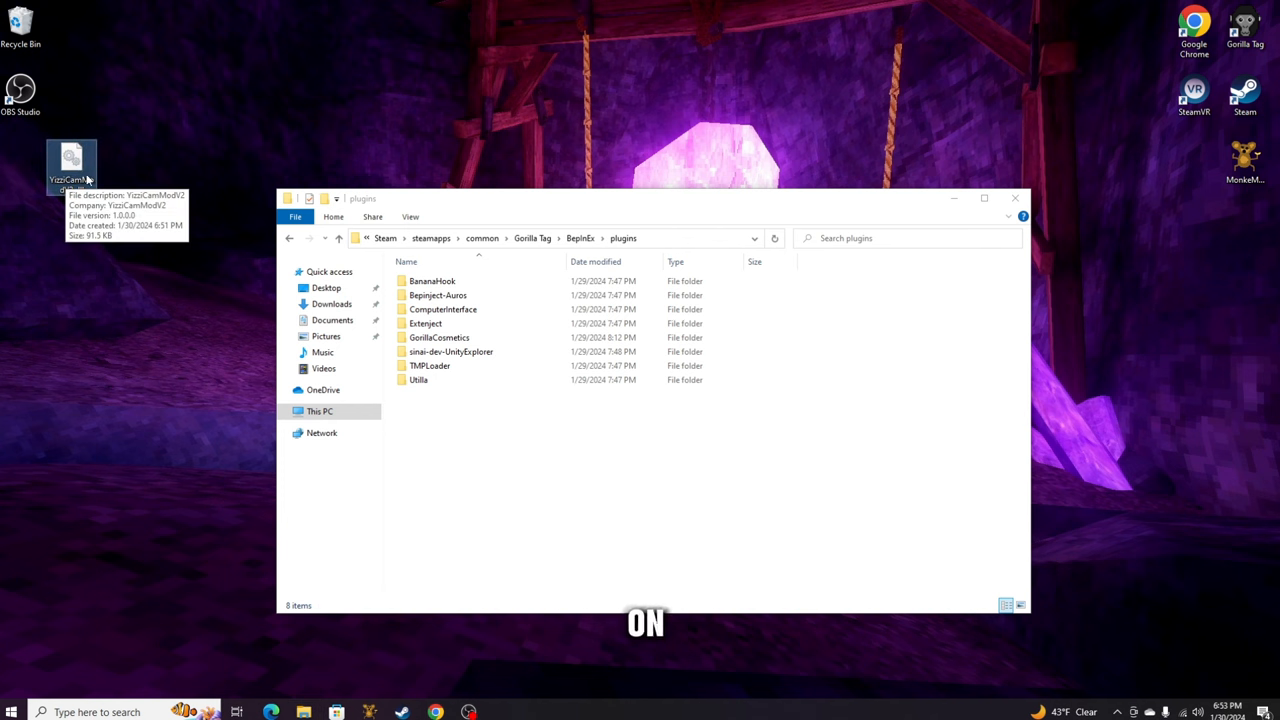
pyautogui.moveTo(78, 200)
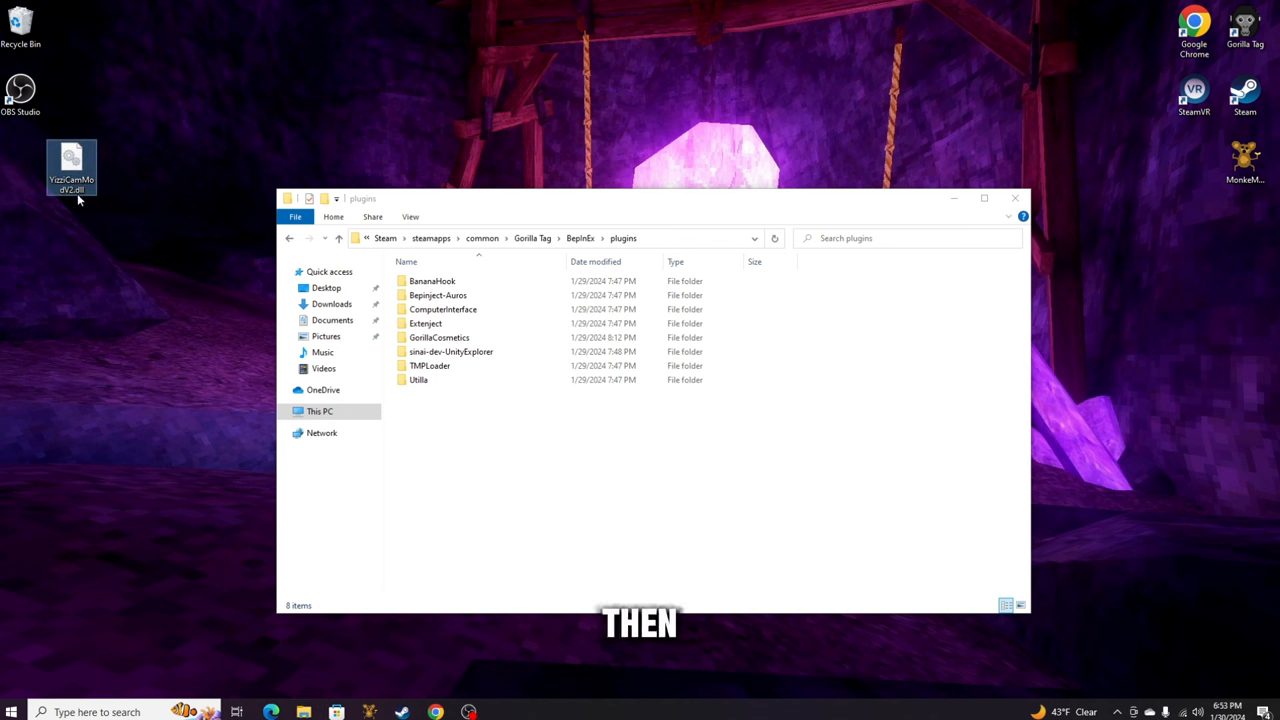
pyautogui.moveTo(70, 168); pyautogui.dragTo(256, 320)
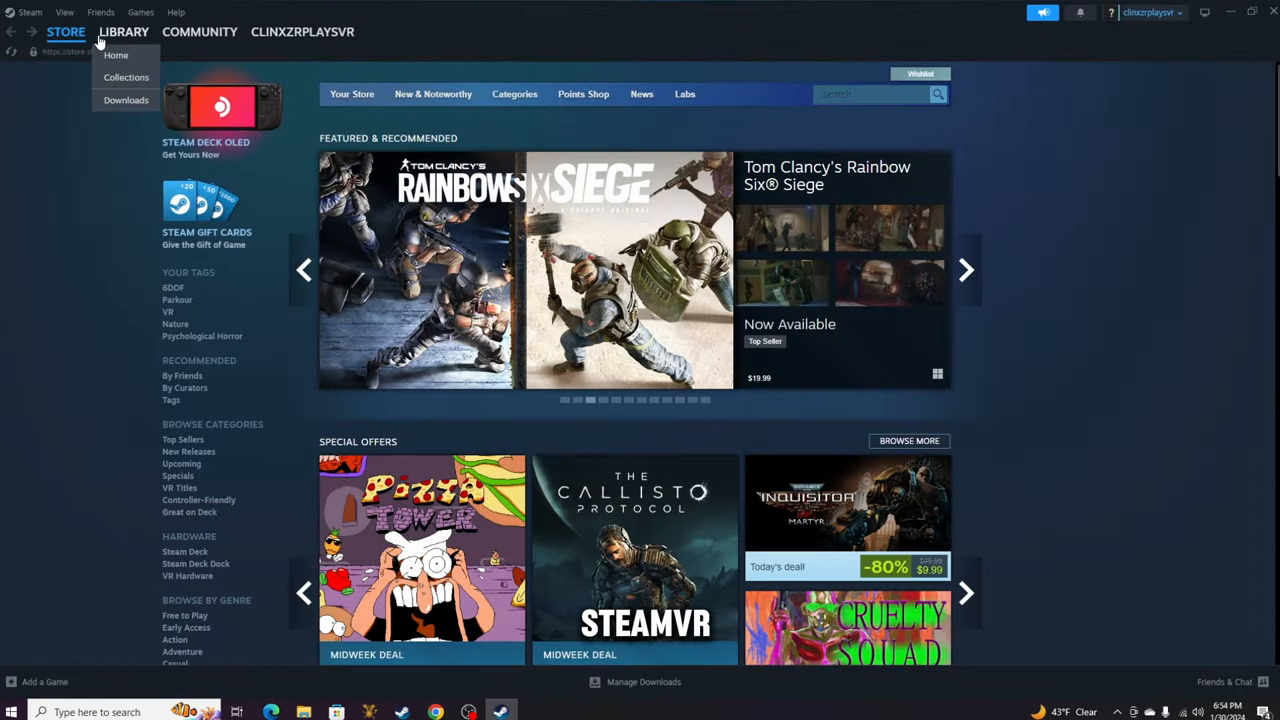
# - Launch Gorilla Tag from the Steam library in Steam VR mode, confirming the headset reminder
pyautogui.click(124, 32)
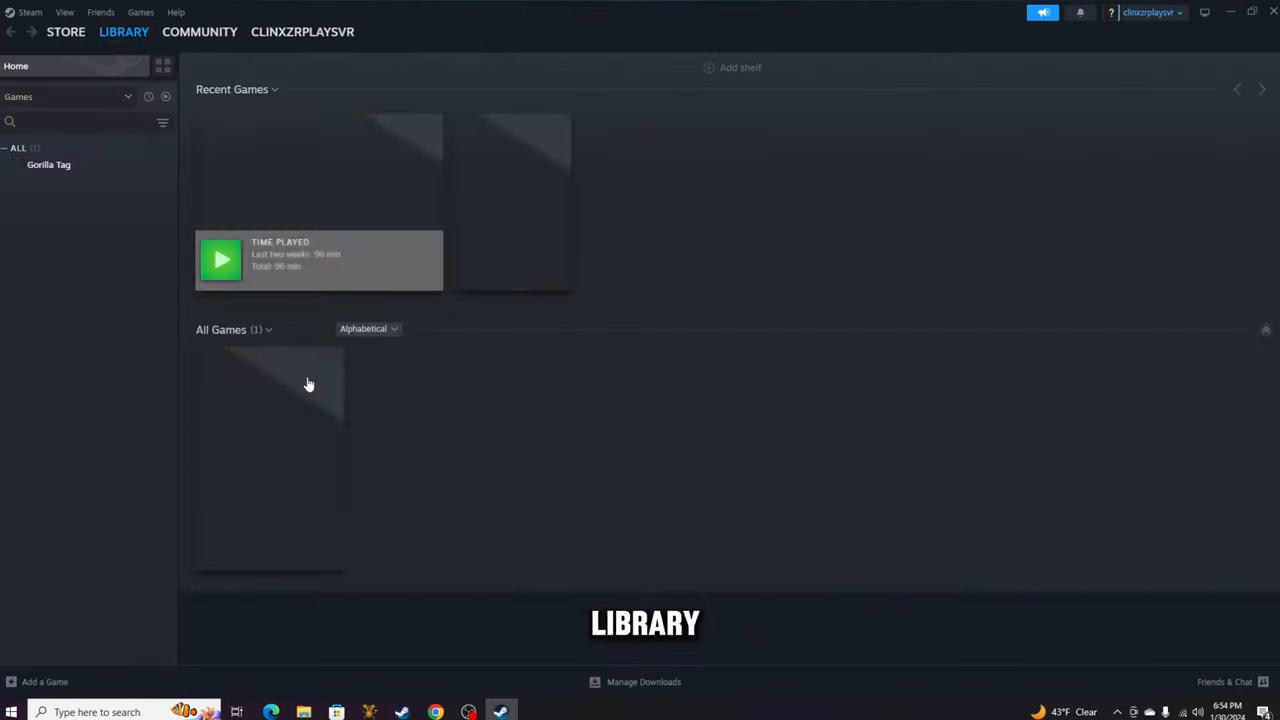
pyautogui.click(48, 164)
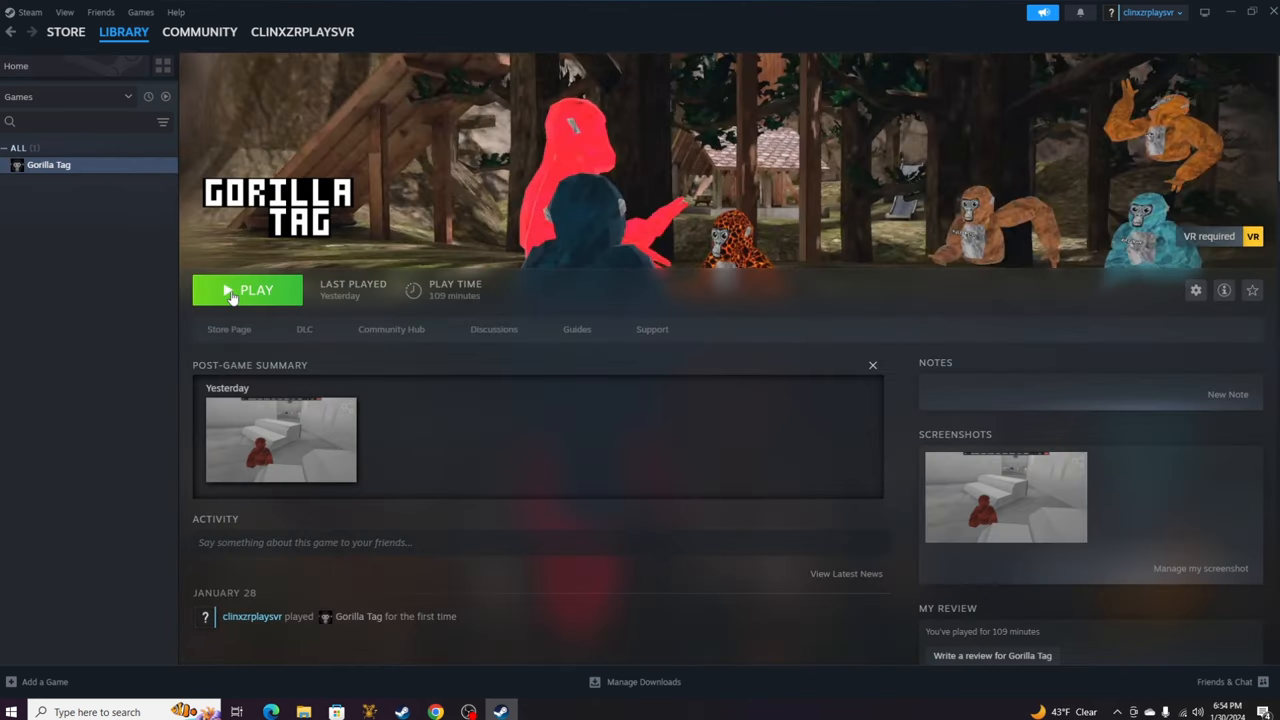
pyautogui.click(256, 288)
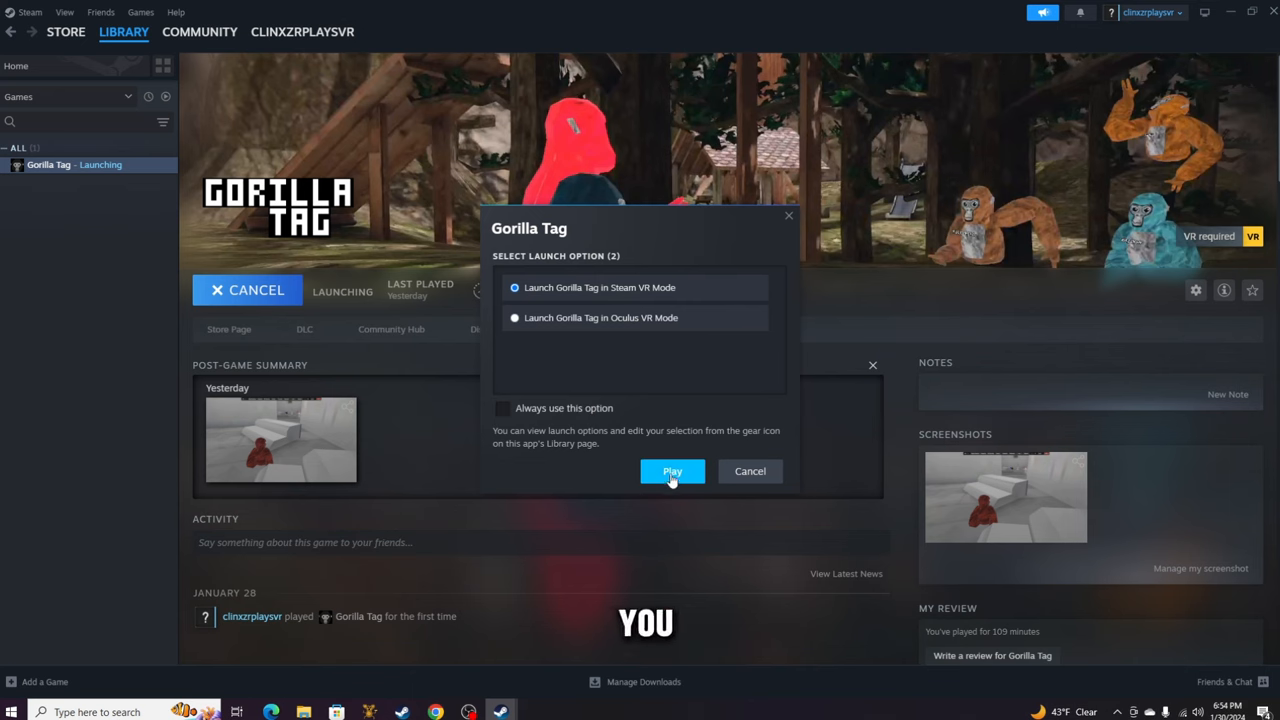
pyautogui.click(672, 472)
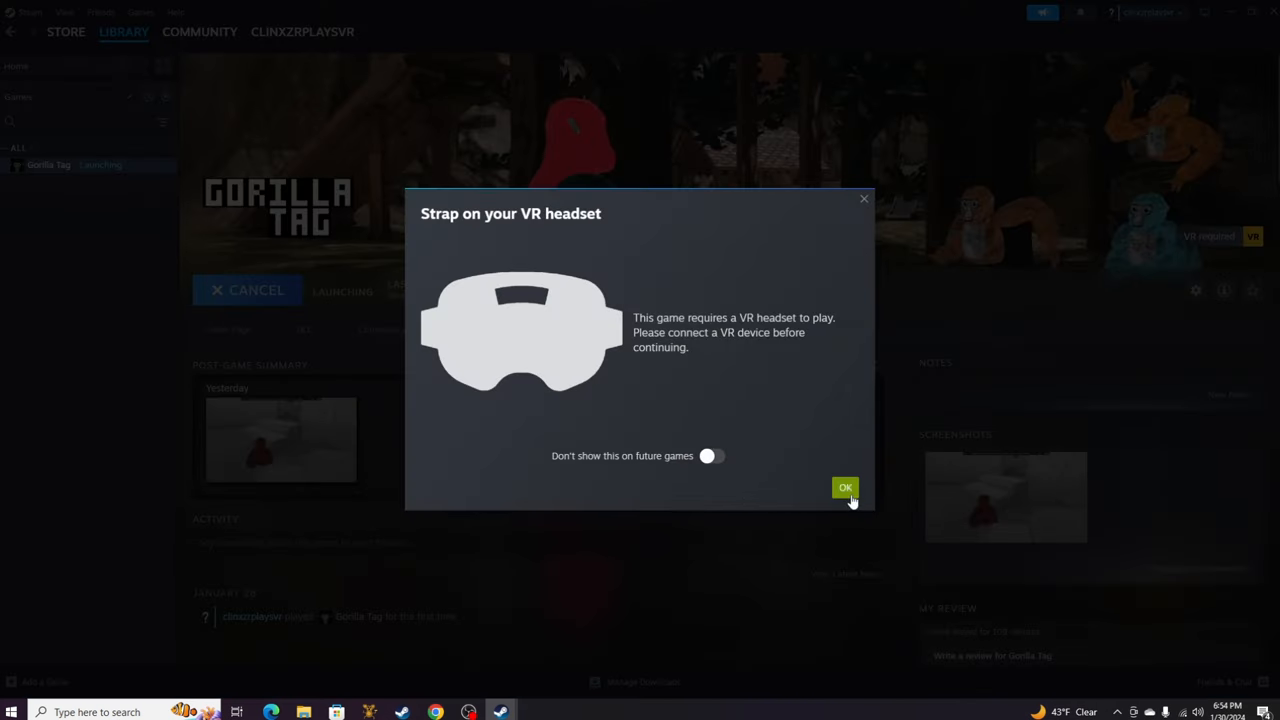
pyautogui.click(844, 488)
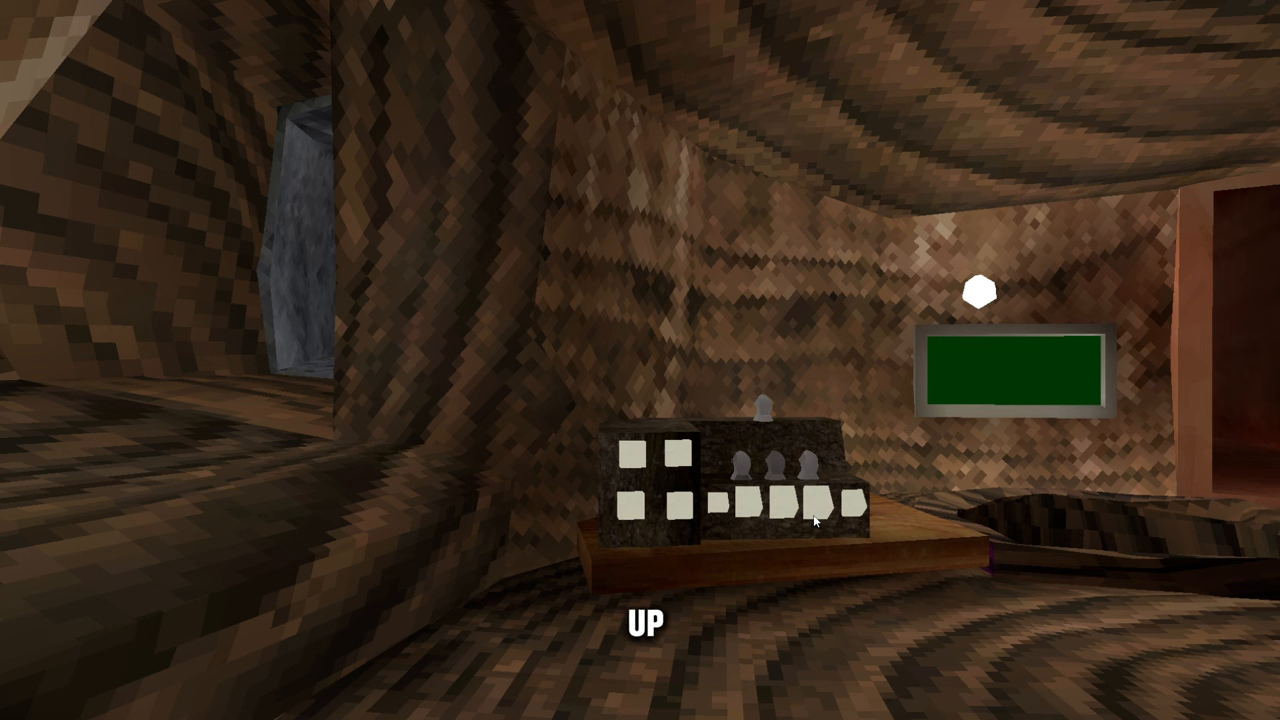
pyautogui.moveTo(548, 480)
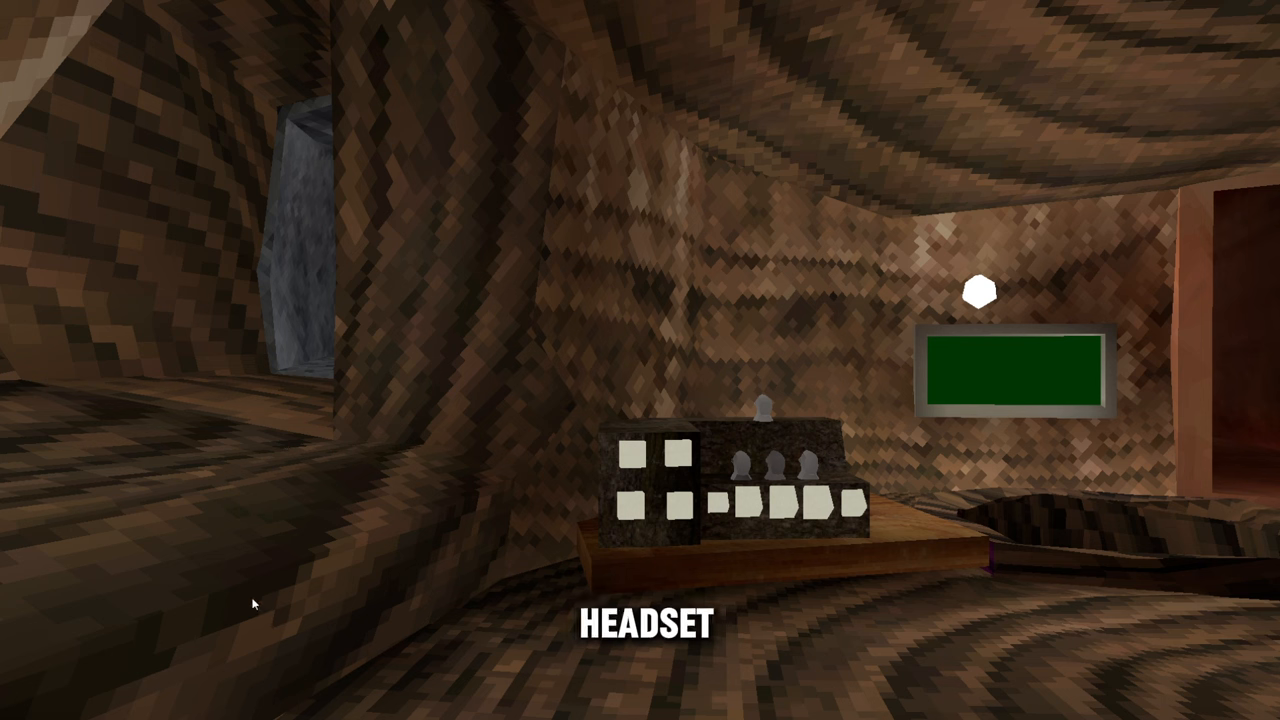
pyautogui.moveTo(316, 386)
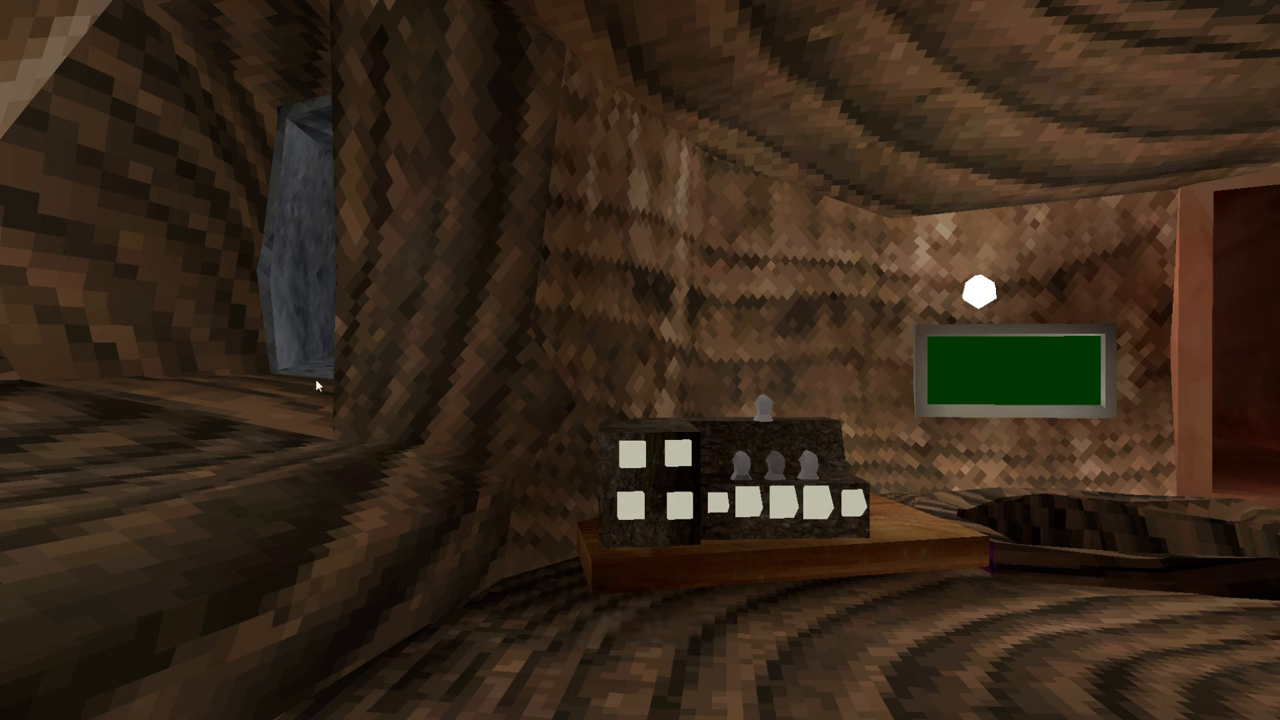
pyautogui.moveTo(850, 712)
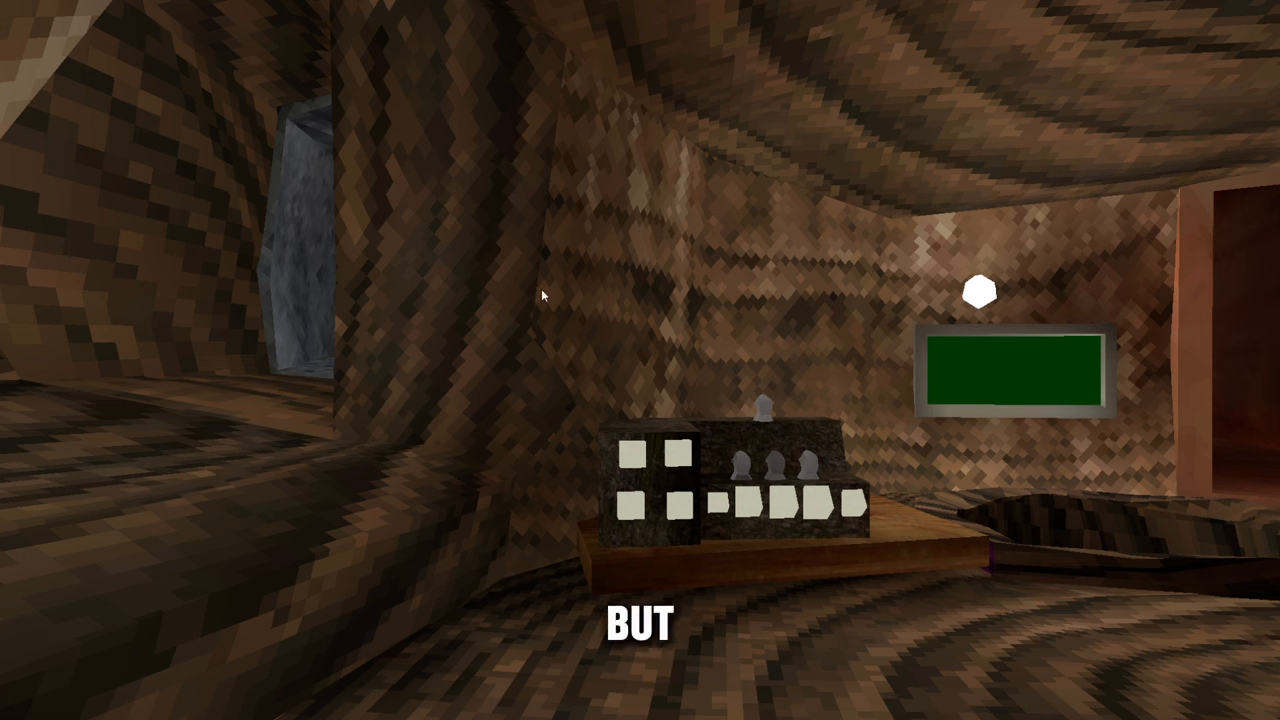
pyautogui.moveTo(816, 412)
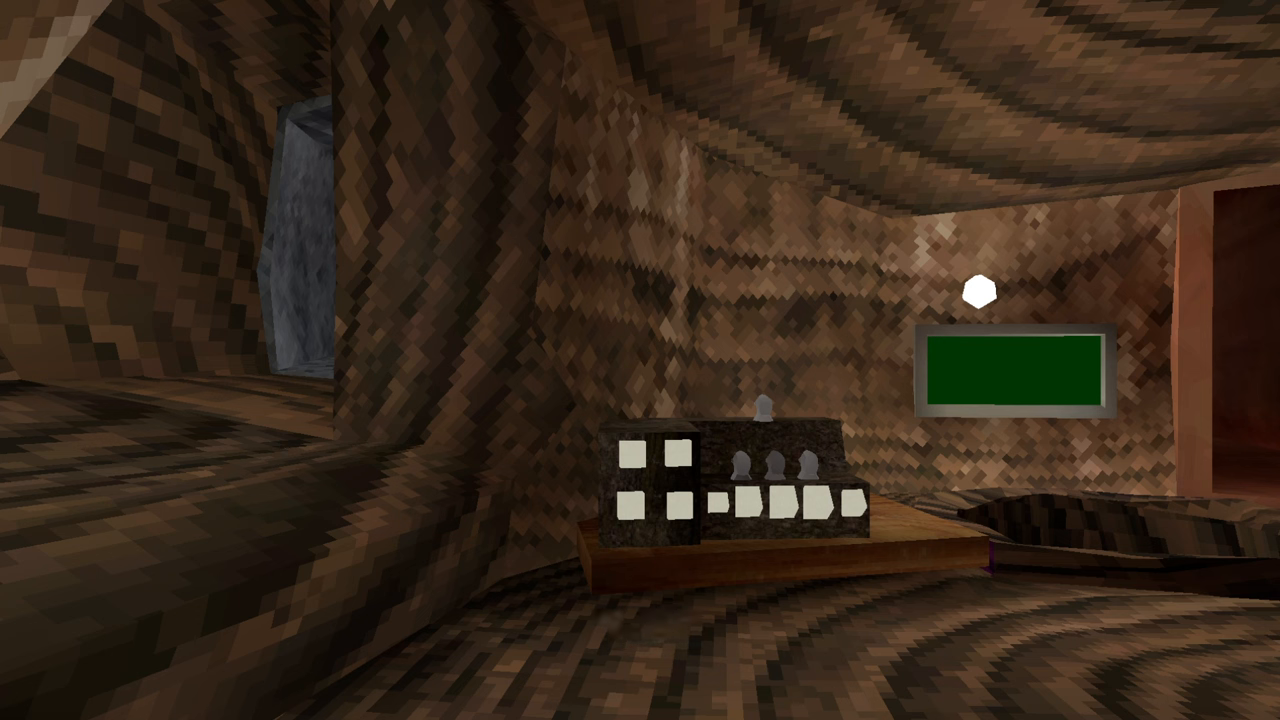
pyautogui.moveTo(978, 304)
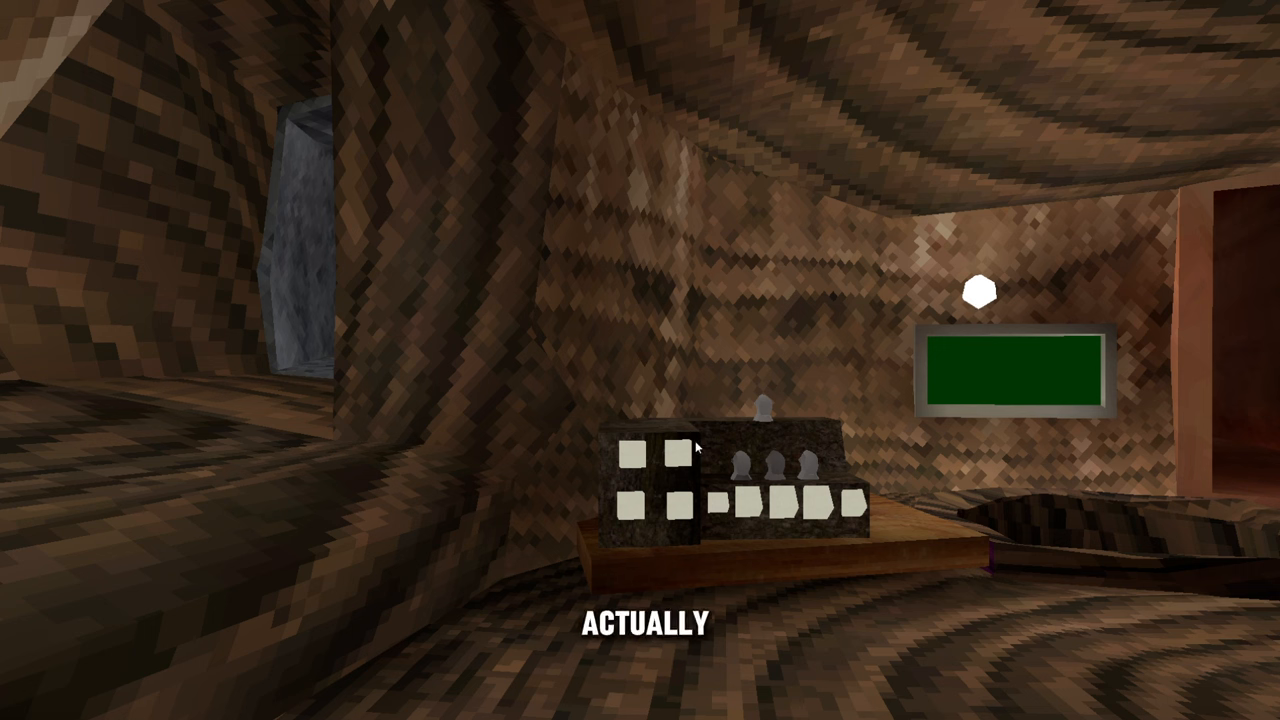
pyautogui.moveTo(772, 276)
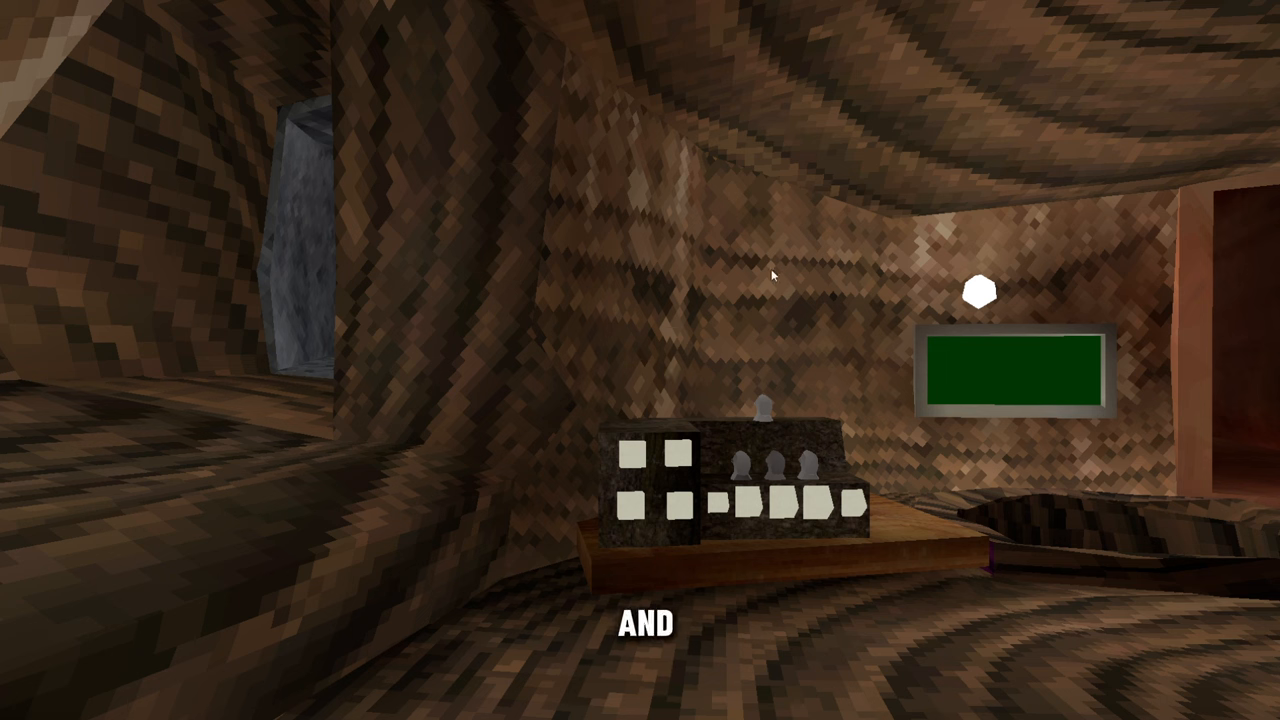
pyautogui.moveTo(576, 486)
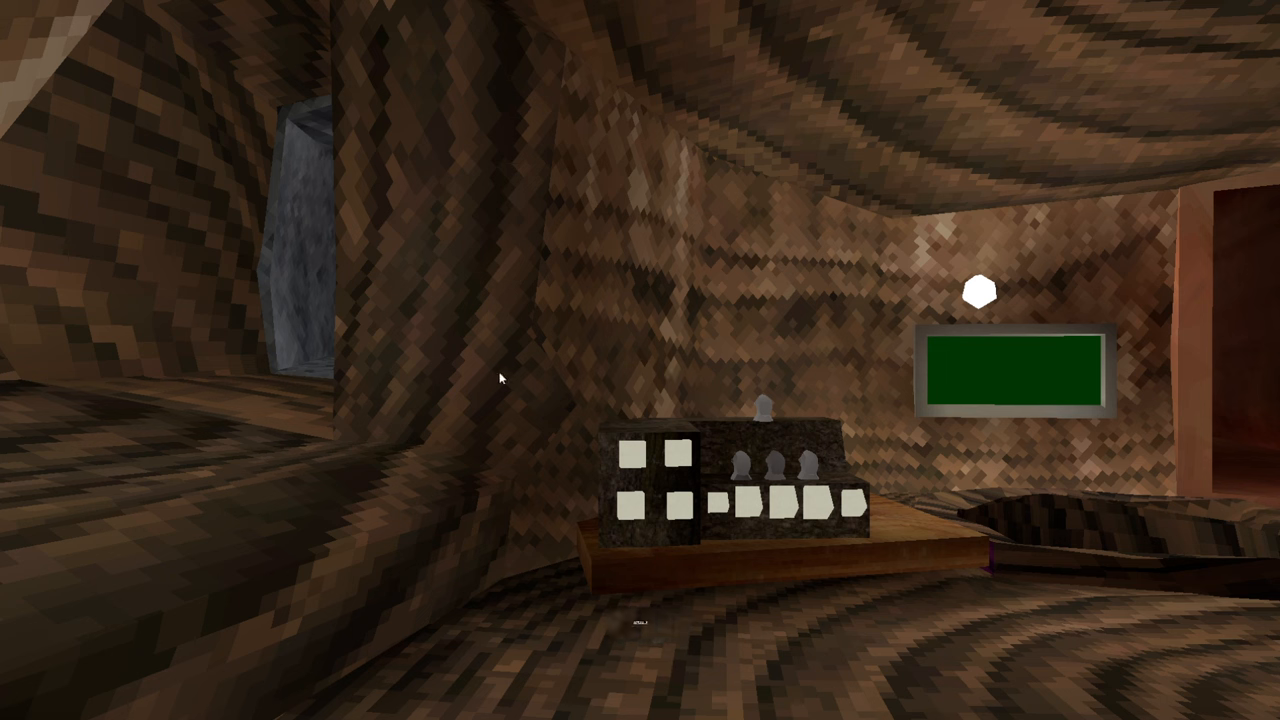
pyautogui.moveTo(556, 468)
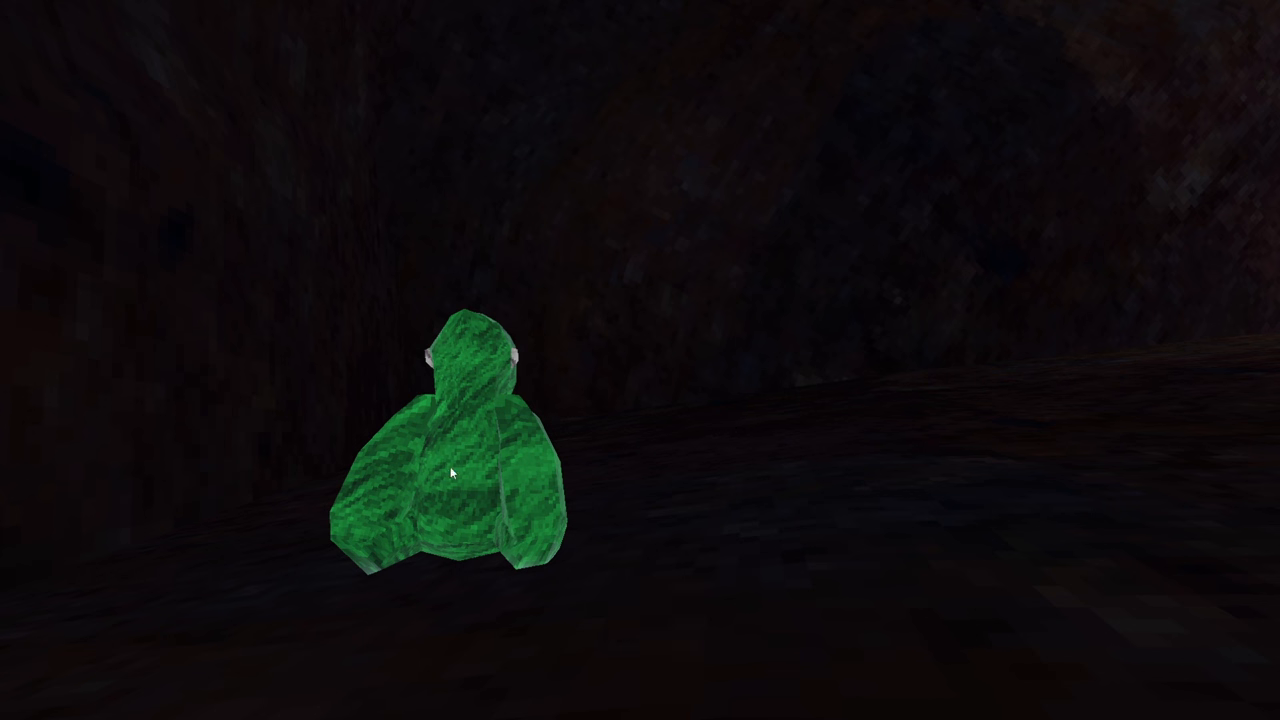
pyautogui.moveTo(572, 566)
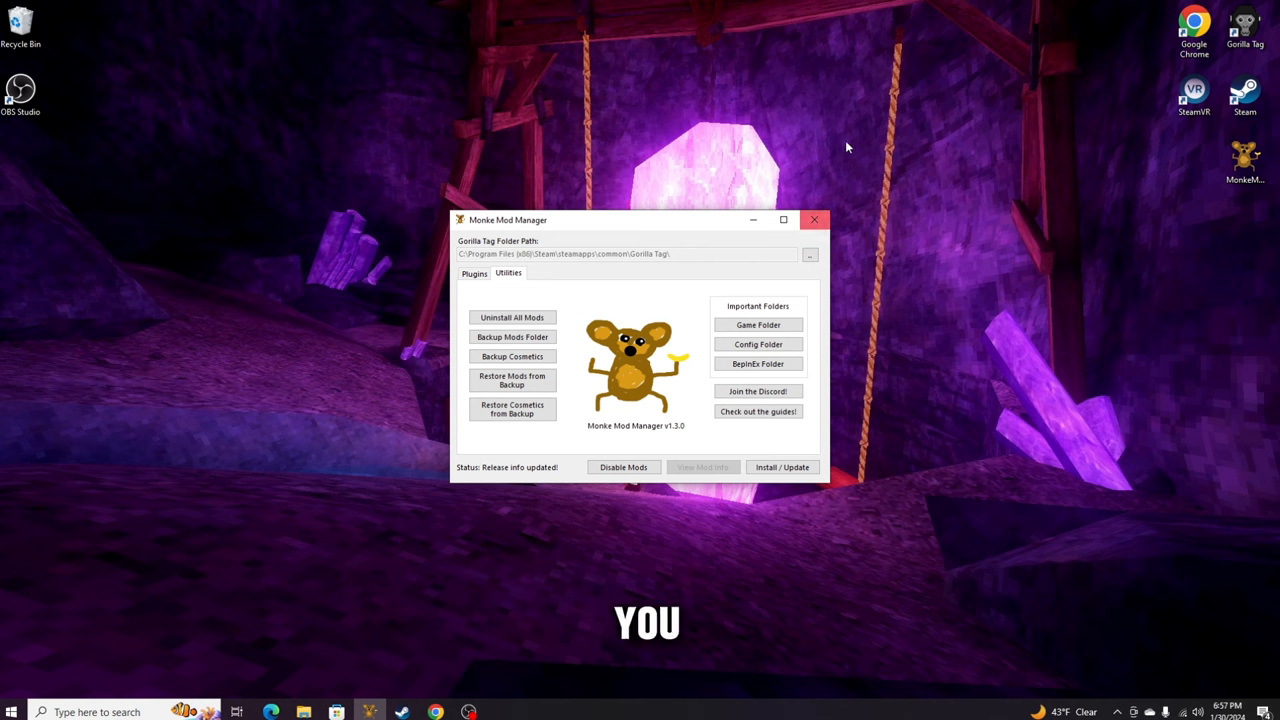
pyautogui.moveTo(516, 462)
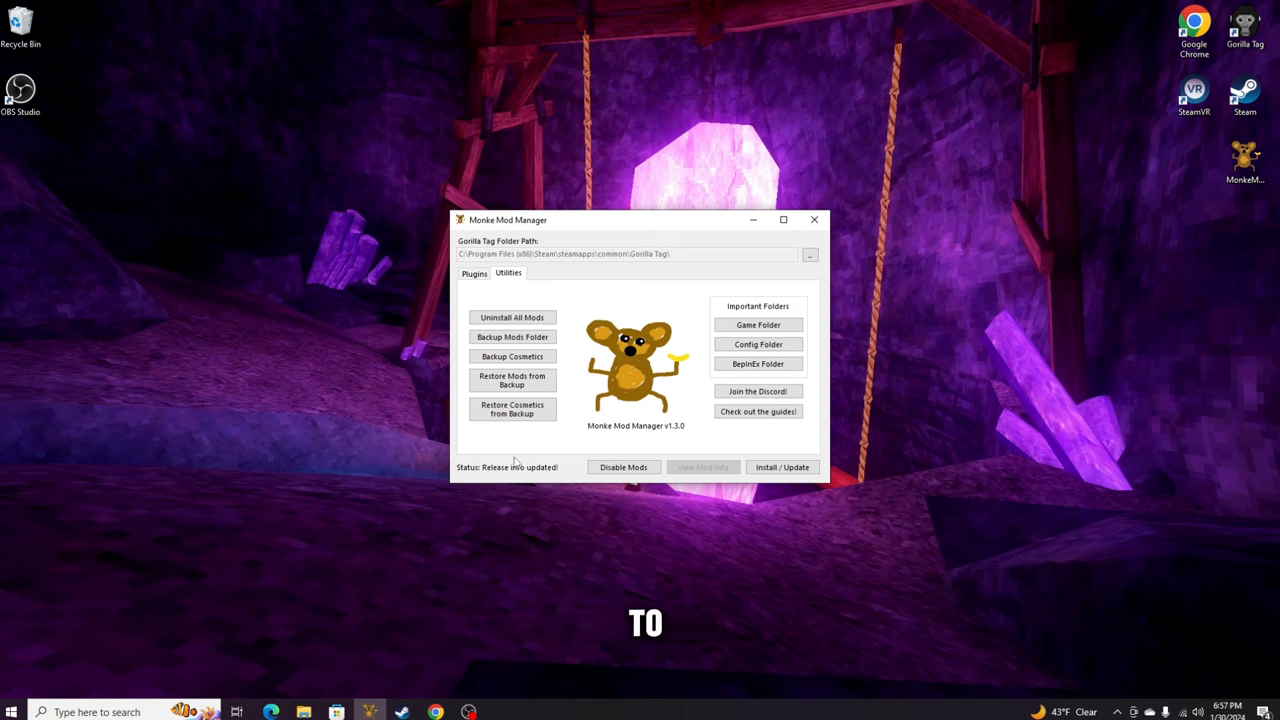
pyautogui.moveTo(864, 132)
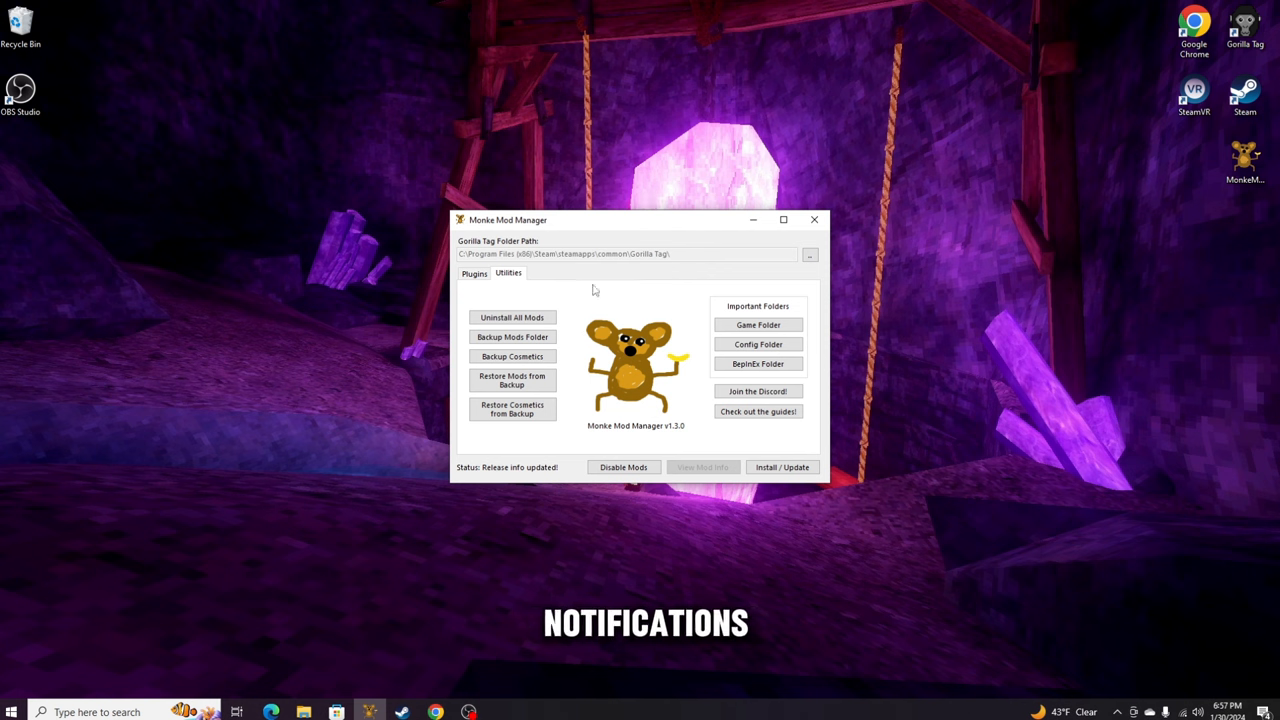
pyautogui.moveTo(612, 252)
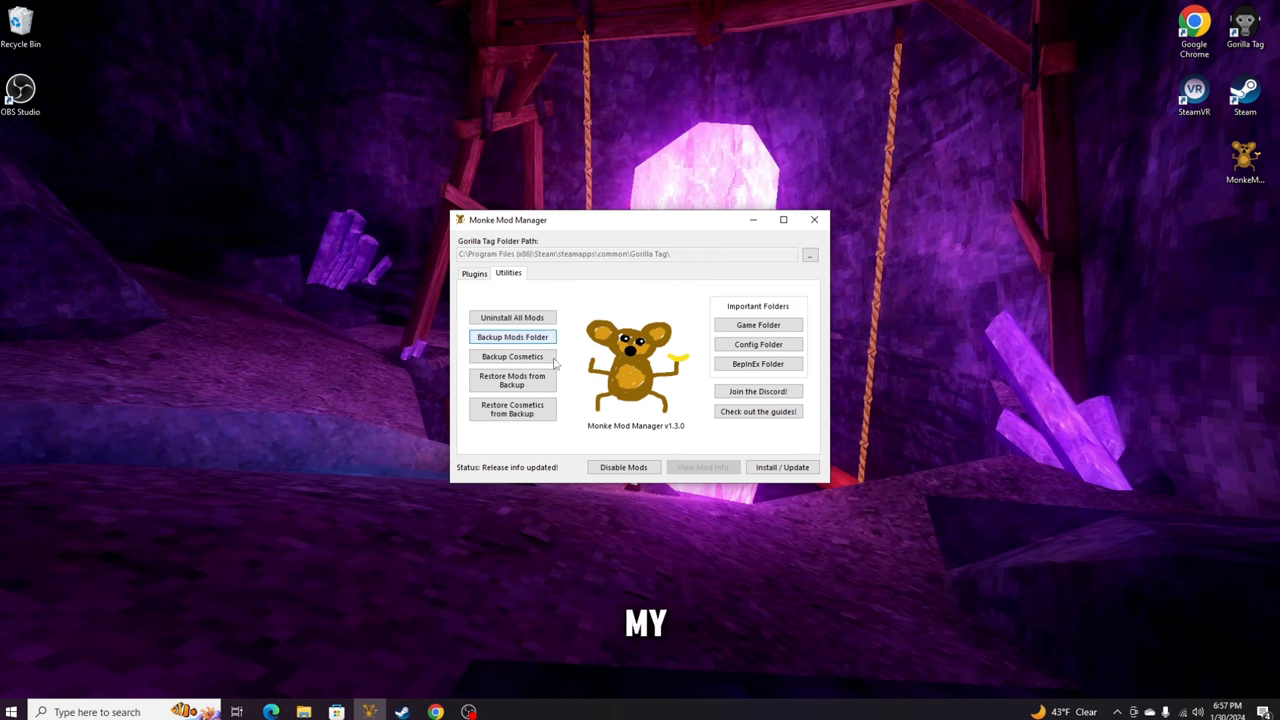
pyautogui.moveTo(628, 548)
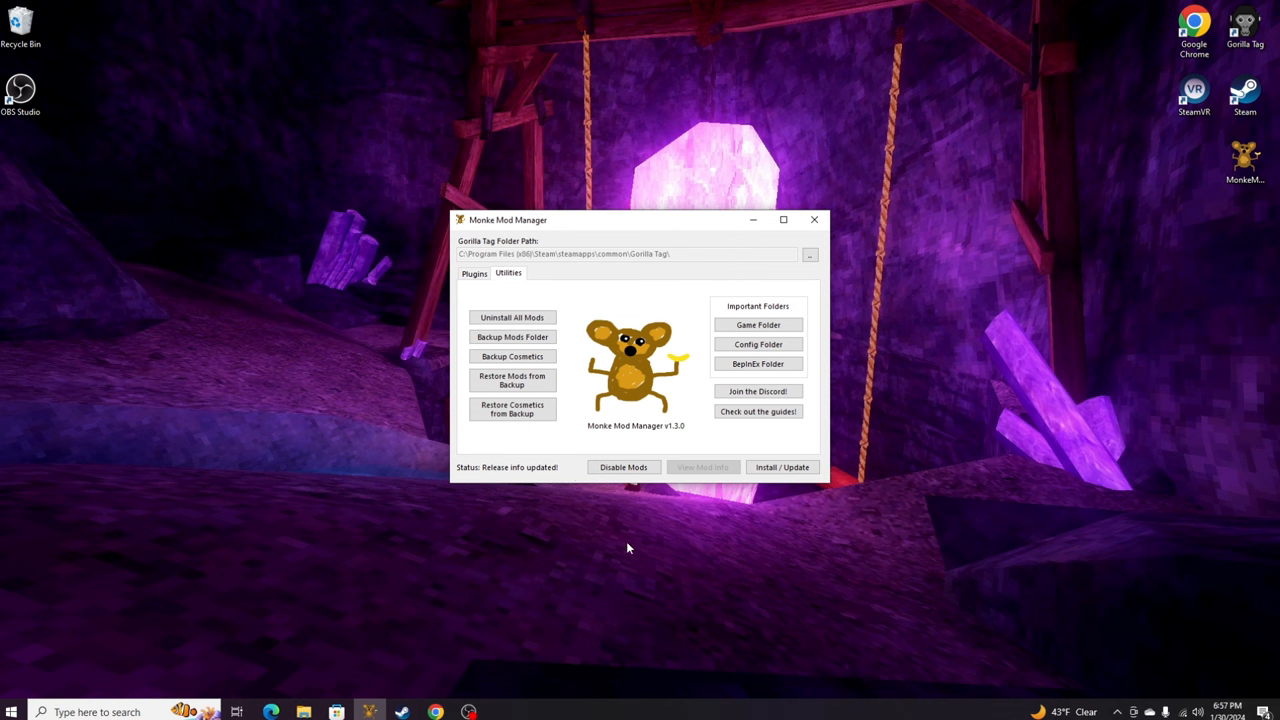
pyautogui.moveTo(628, 452)
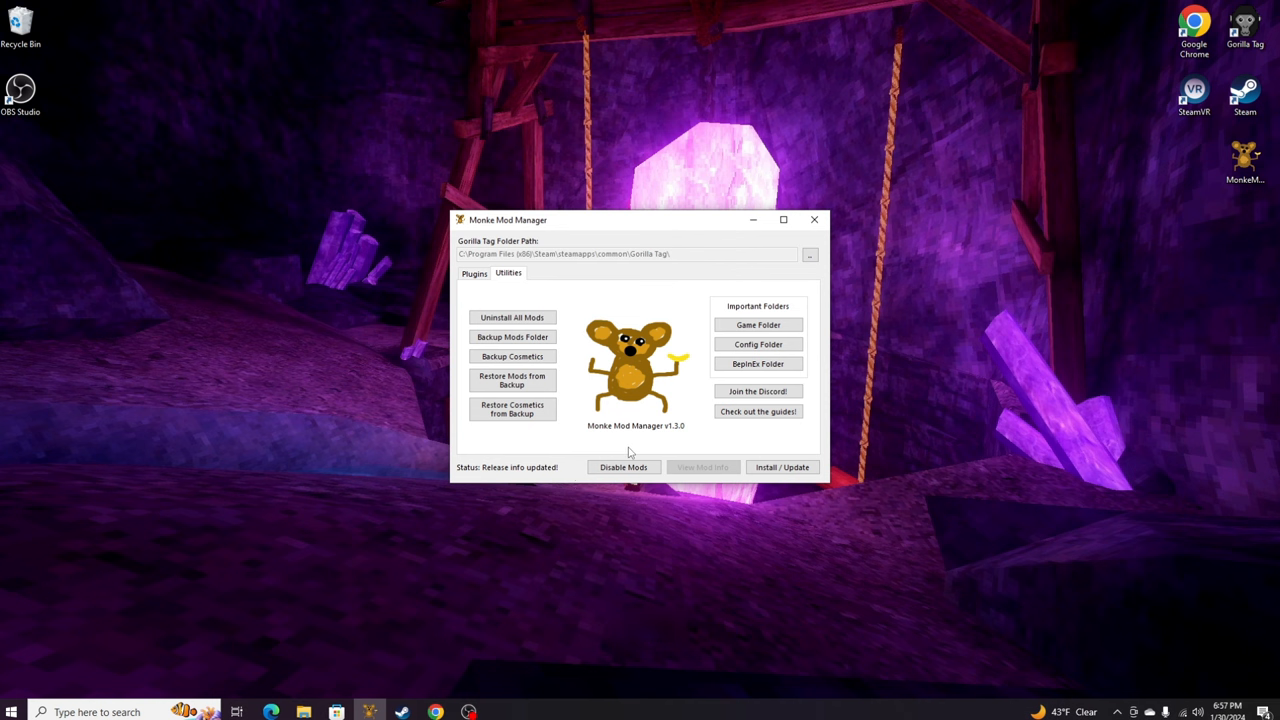